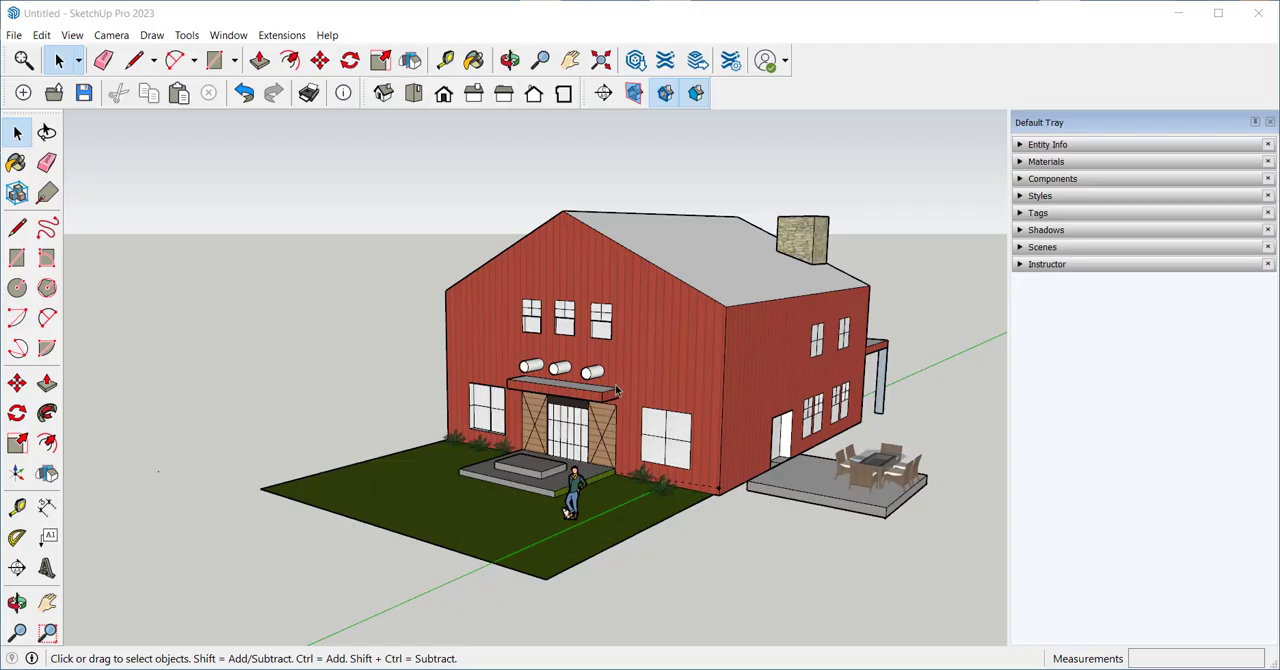
# - Open the list of available toolbars, then close it
pyautogui.click(510, 61)
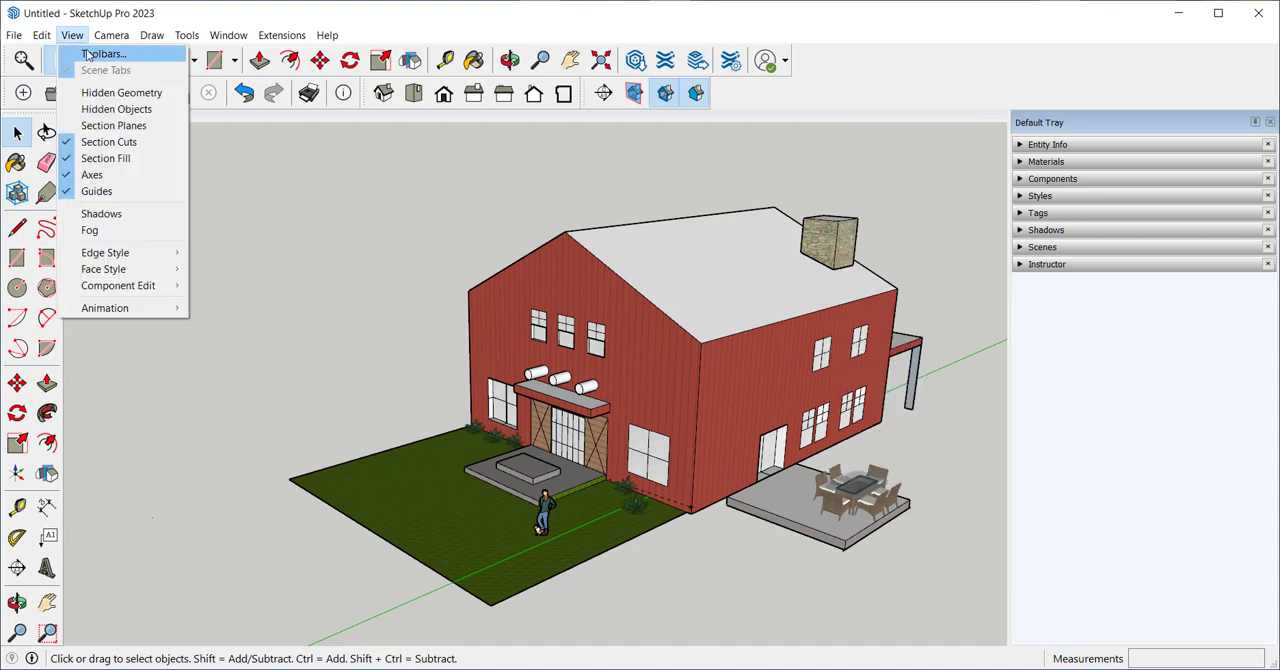
pyautogui.click(101, 53)
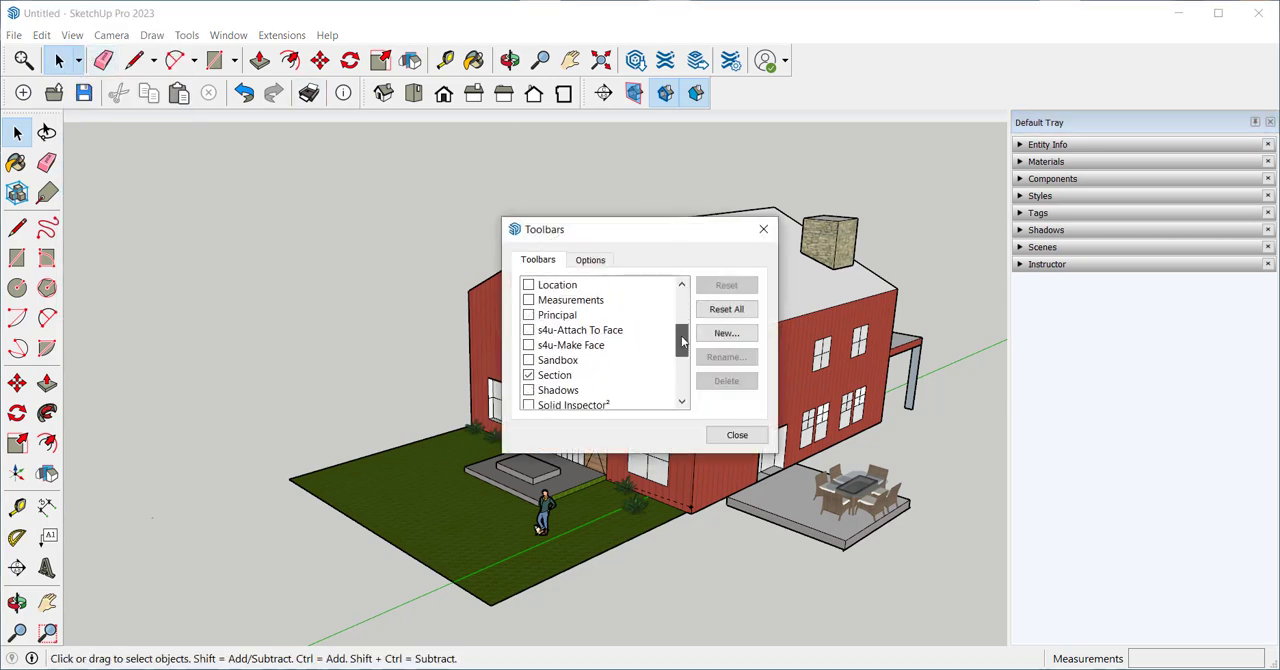
pyautogui.click(736, 434)
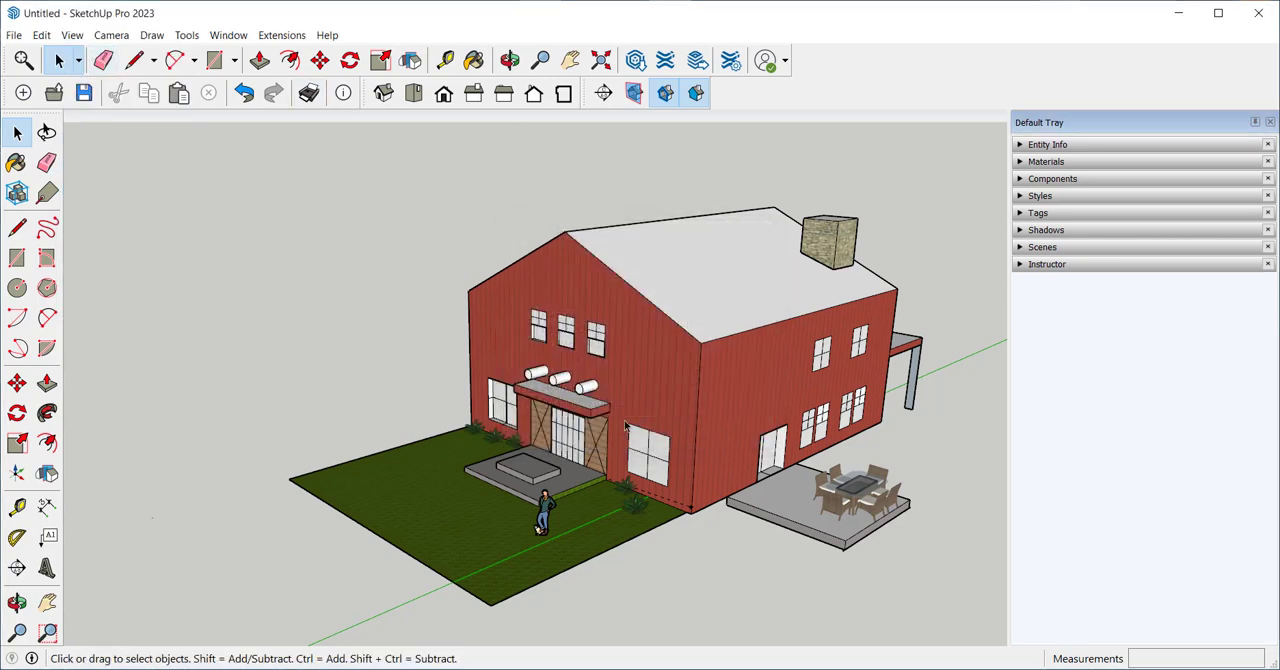
# - Place a section plane on the front gable wall, keeping the name Section 1
pyautogui.click(603, 92)
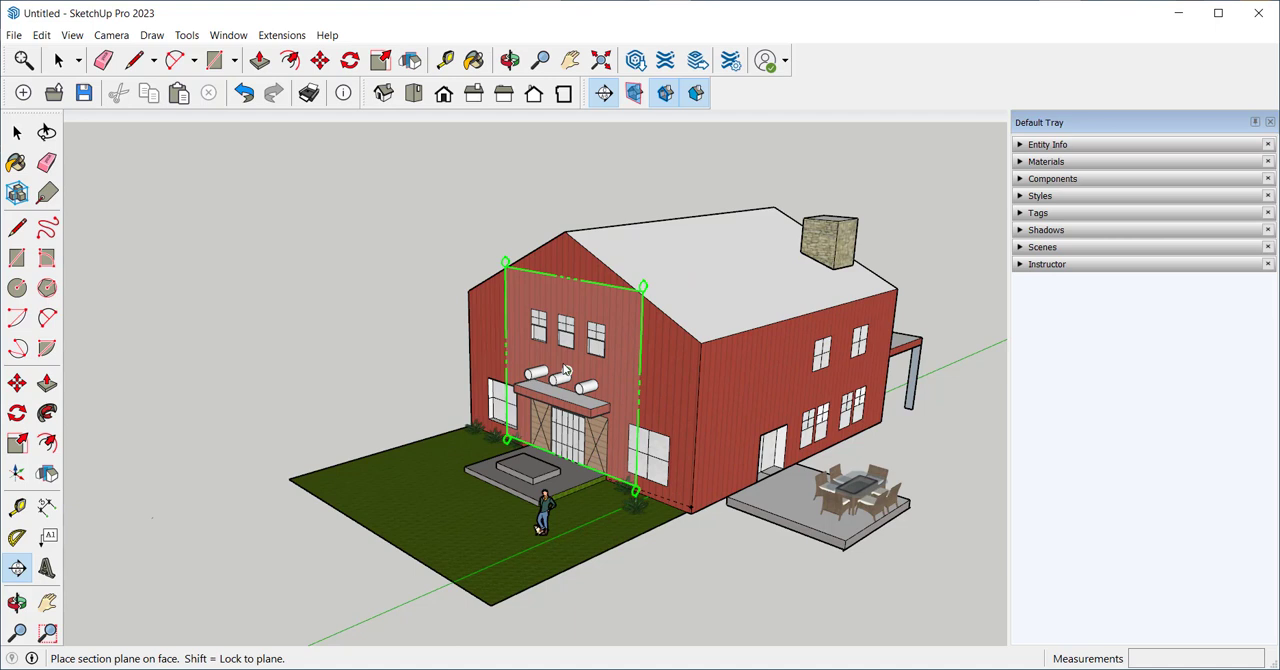
pyautogui.click(565, 360)
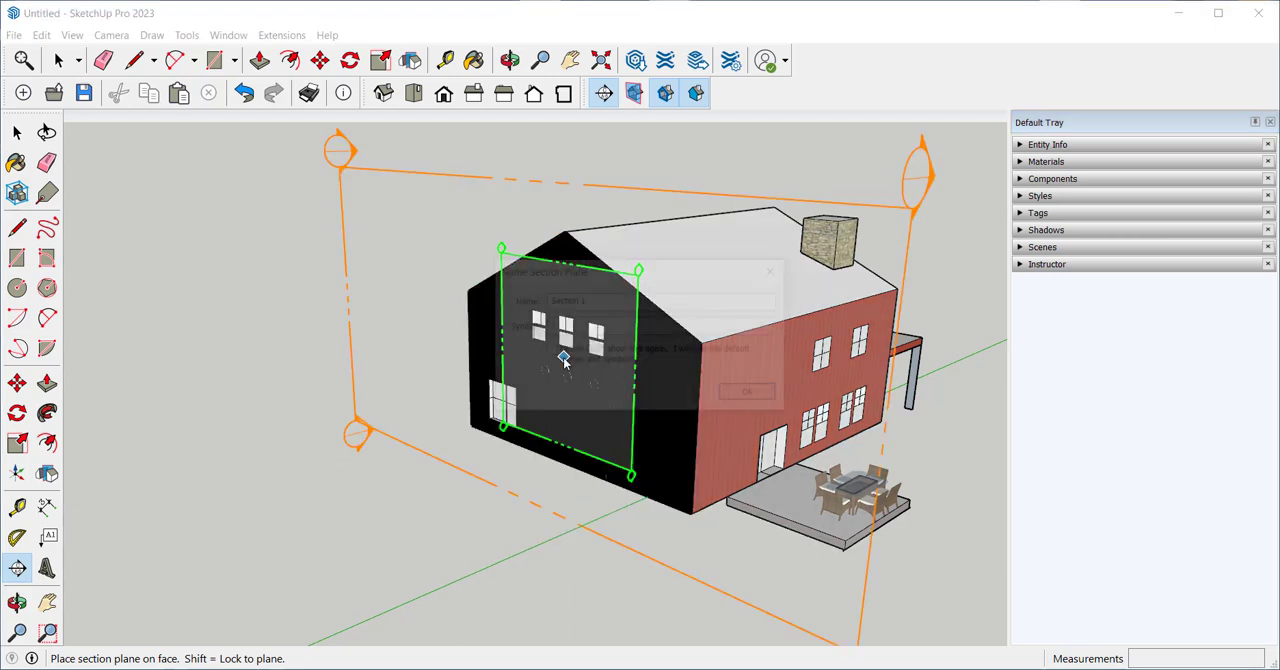
pyautogui.click(564, 358)
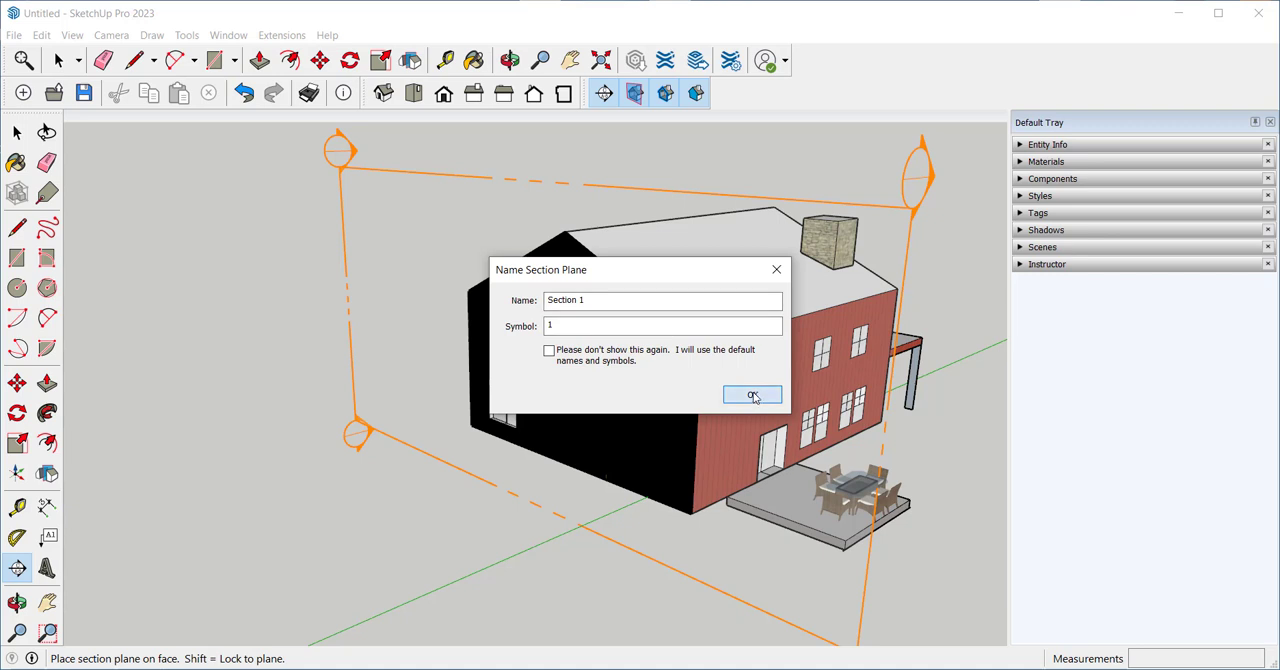
pyautogui.click(752, 395)
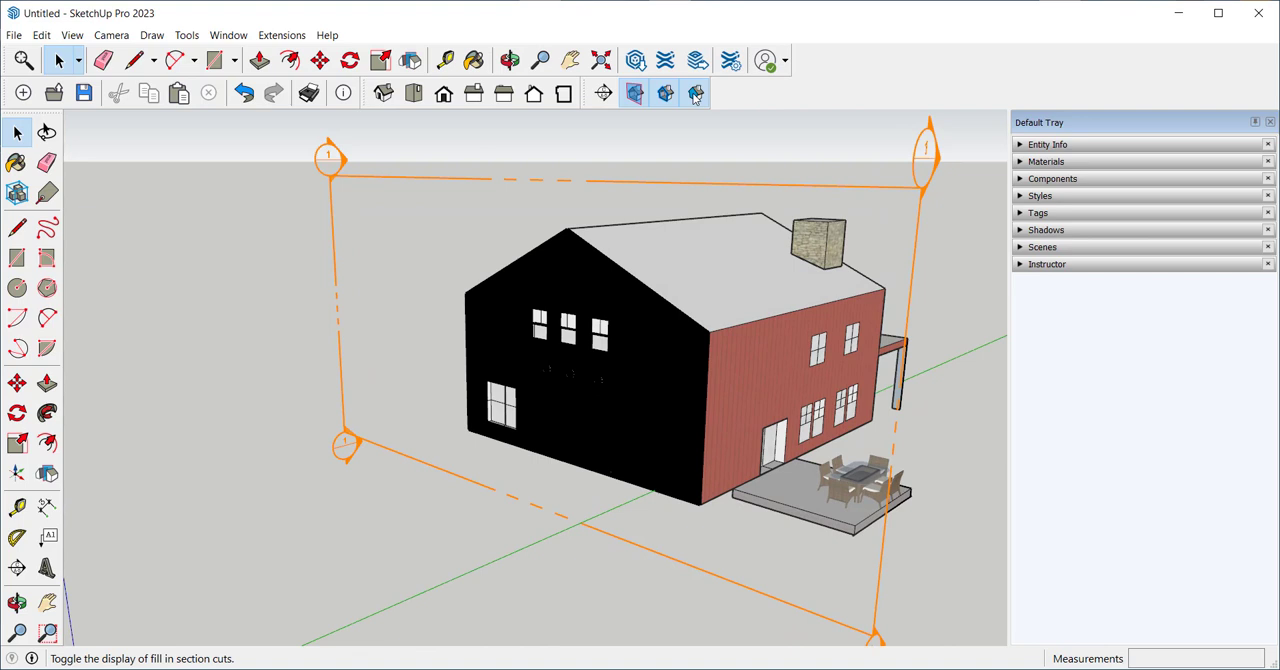
# - Hide section fill, push Section 1 deeper, and view the interior from the Front
pyautogui.click(695, 93)
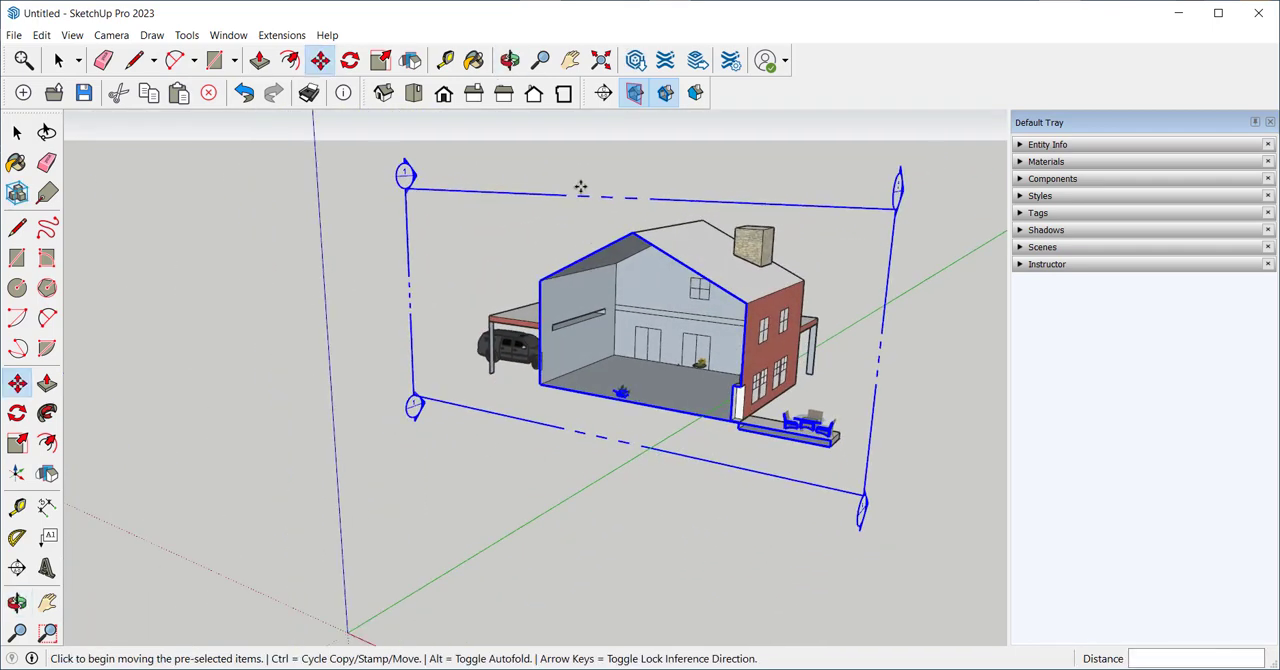
pyautogui.moveTo(581, 188); pyautogui.dragTo(607, 184)
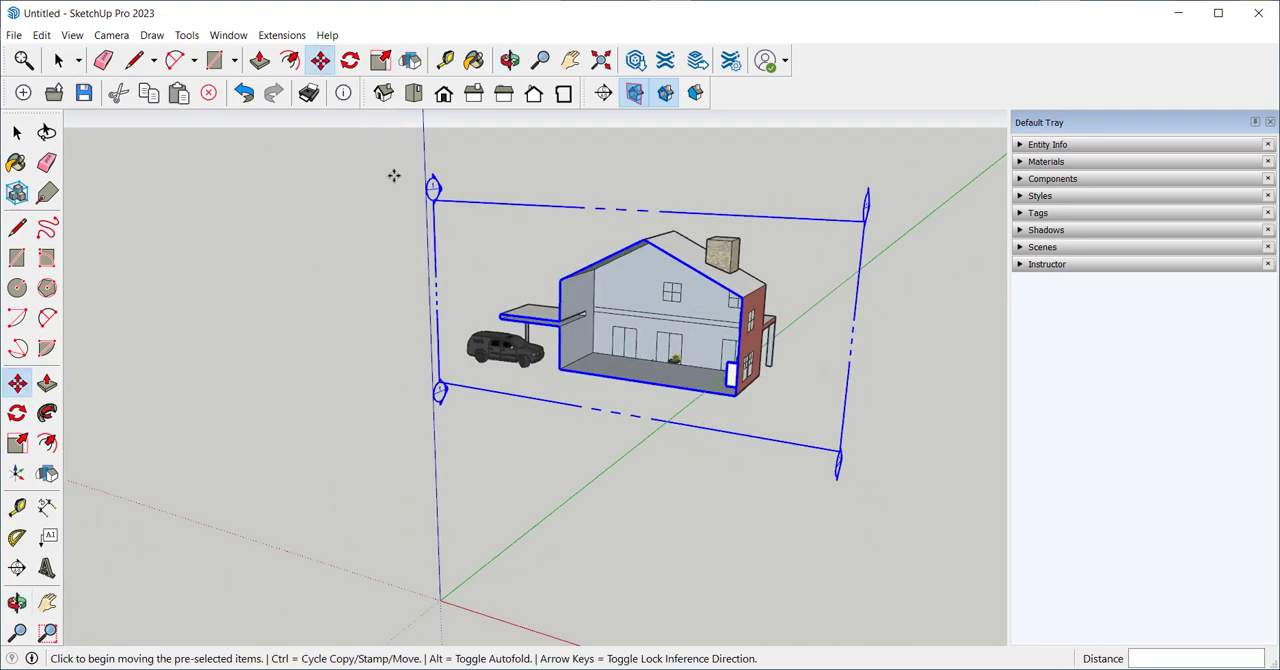
pyautogui.click(443, 93)
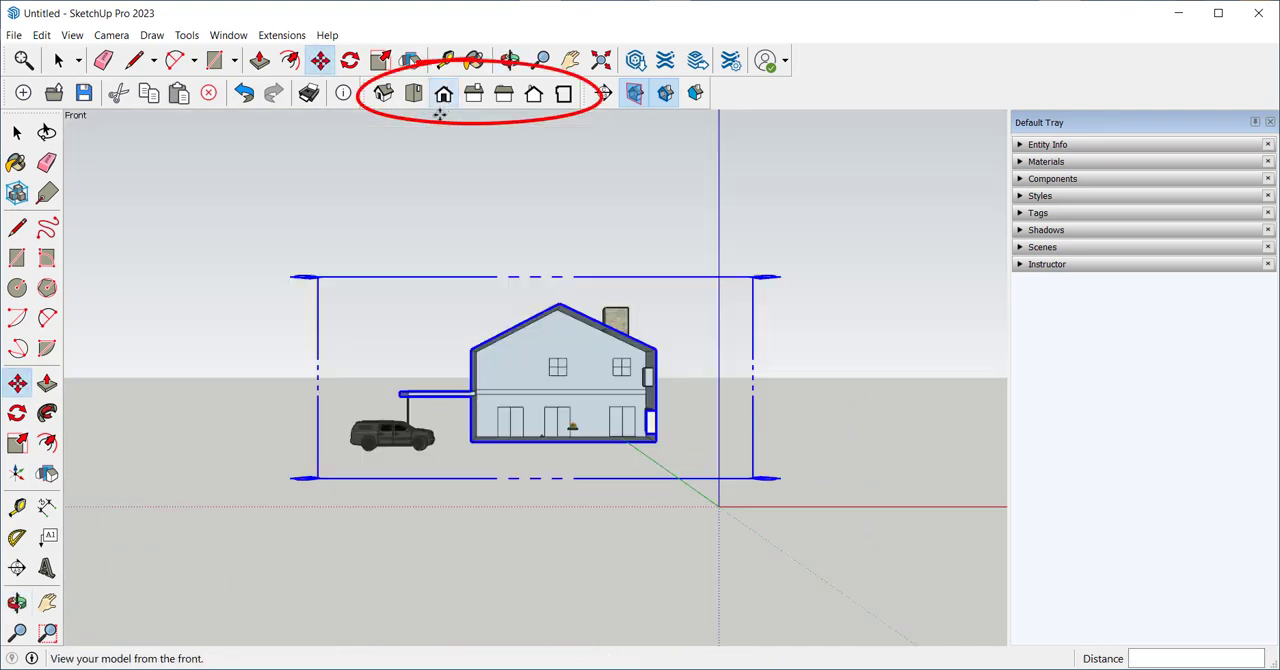
pyautogui.click(111, 35)
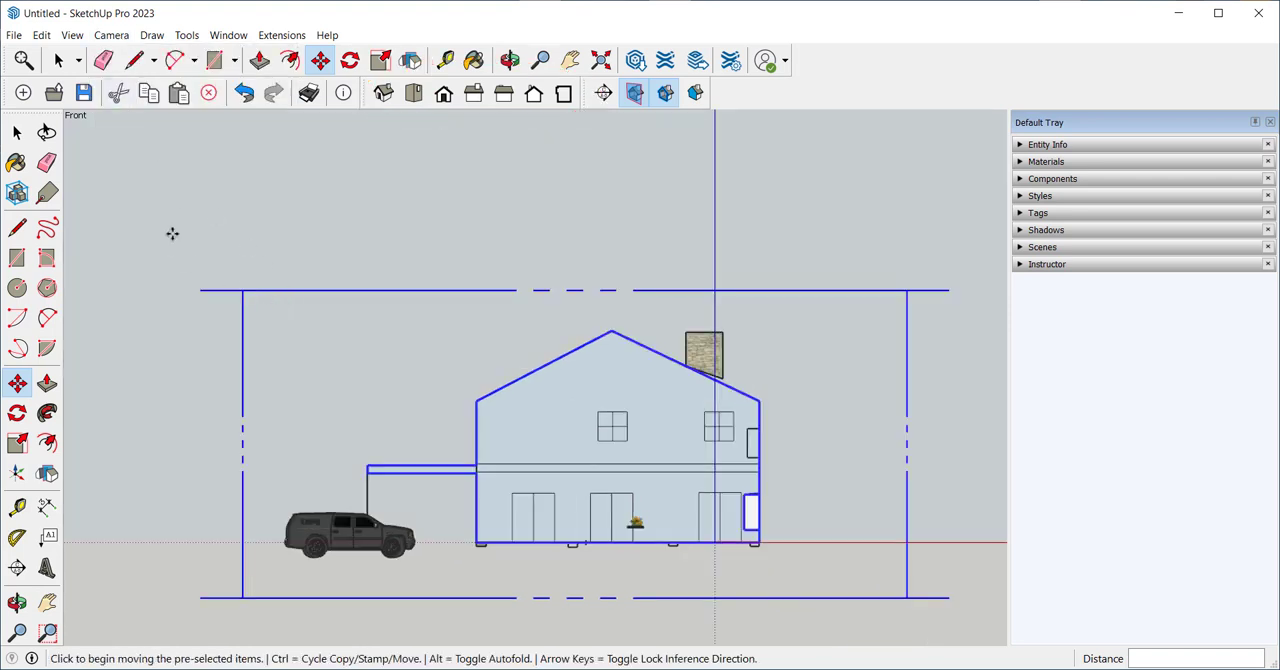
pyautogui.moveTo(180, 217)
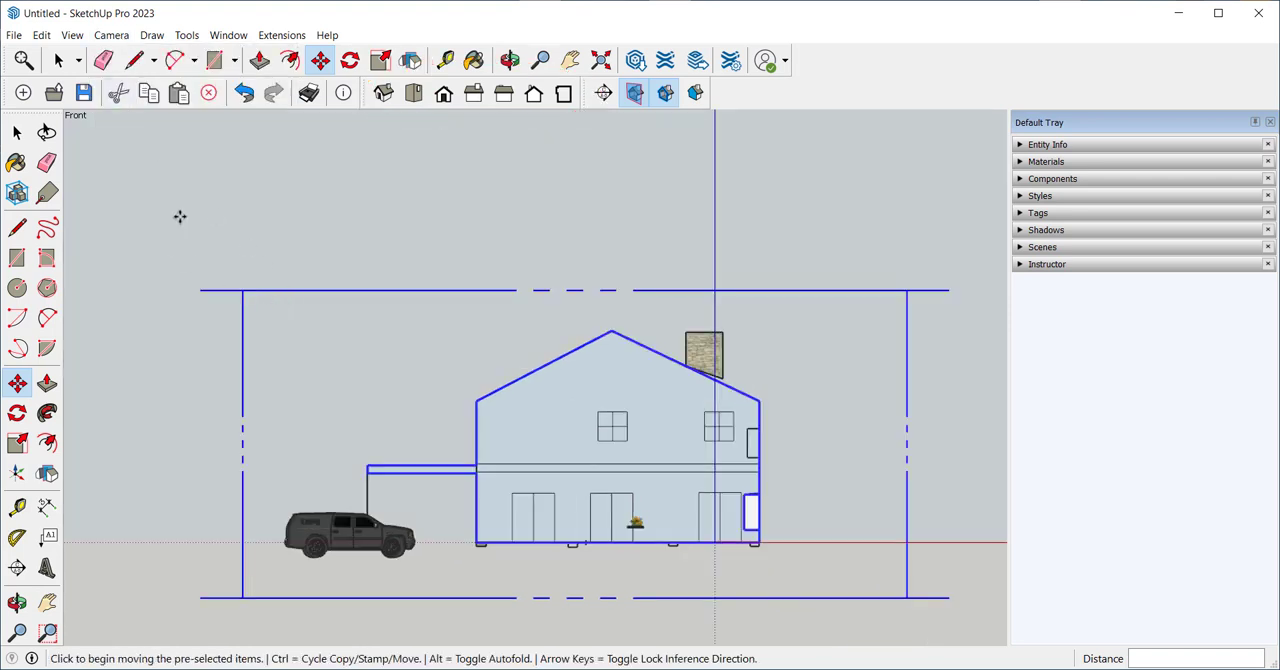
pyautogui.moveTo(152, 193)
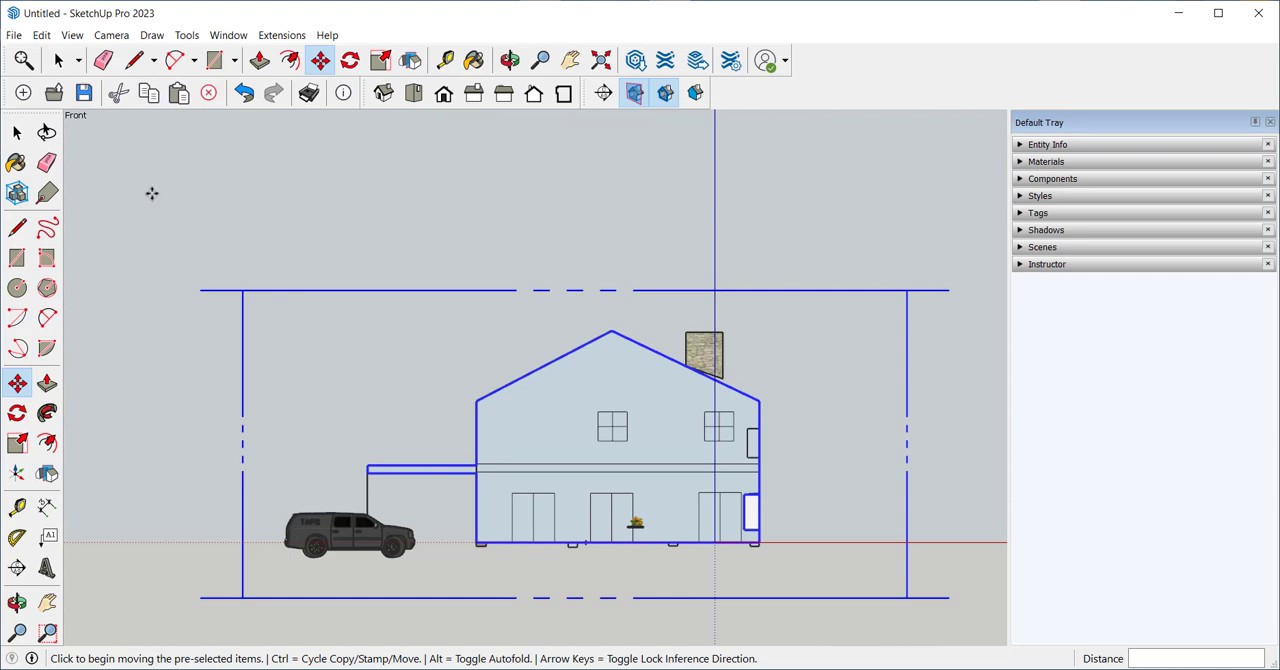
# - Switch to a Perspective camera; toggle section planes and section cuts off and on
pyautogui.click(111, 35)
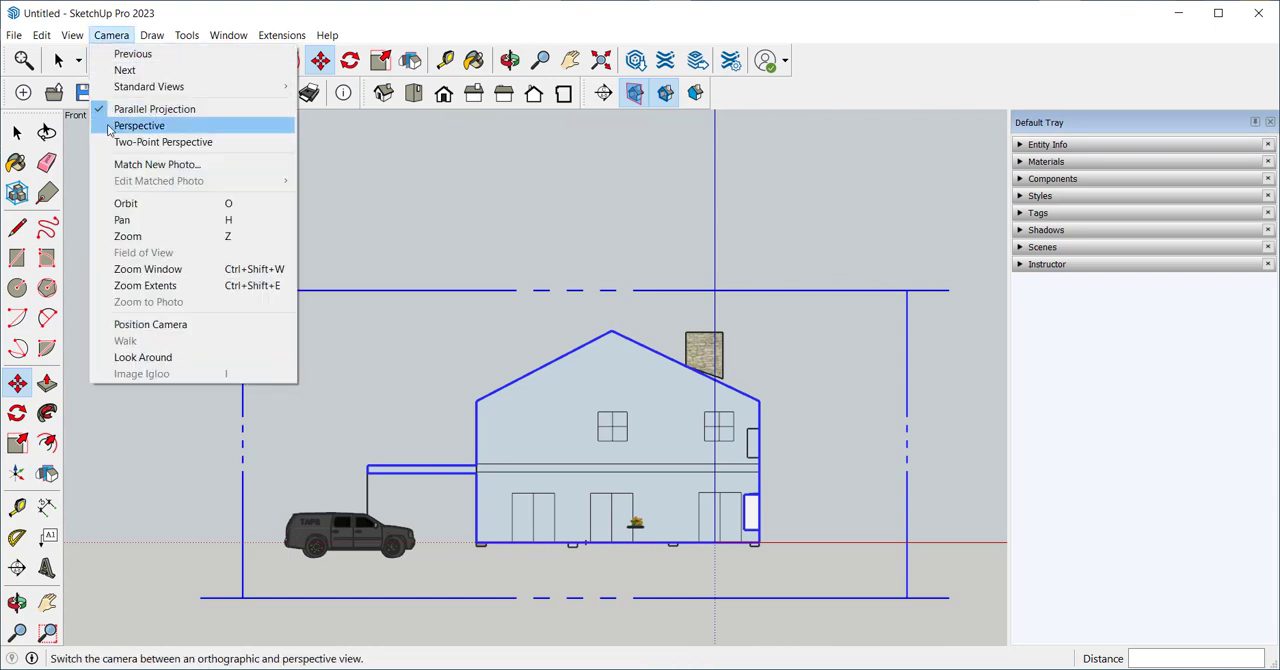
pyautogui.click(139, 125)
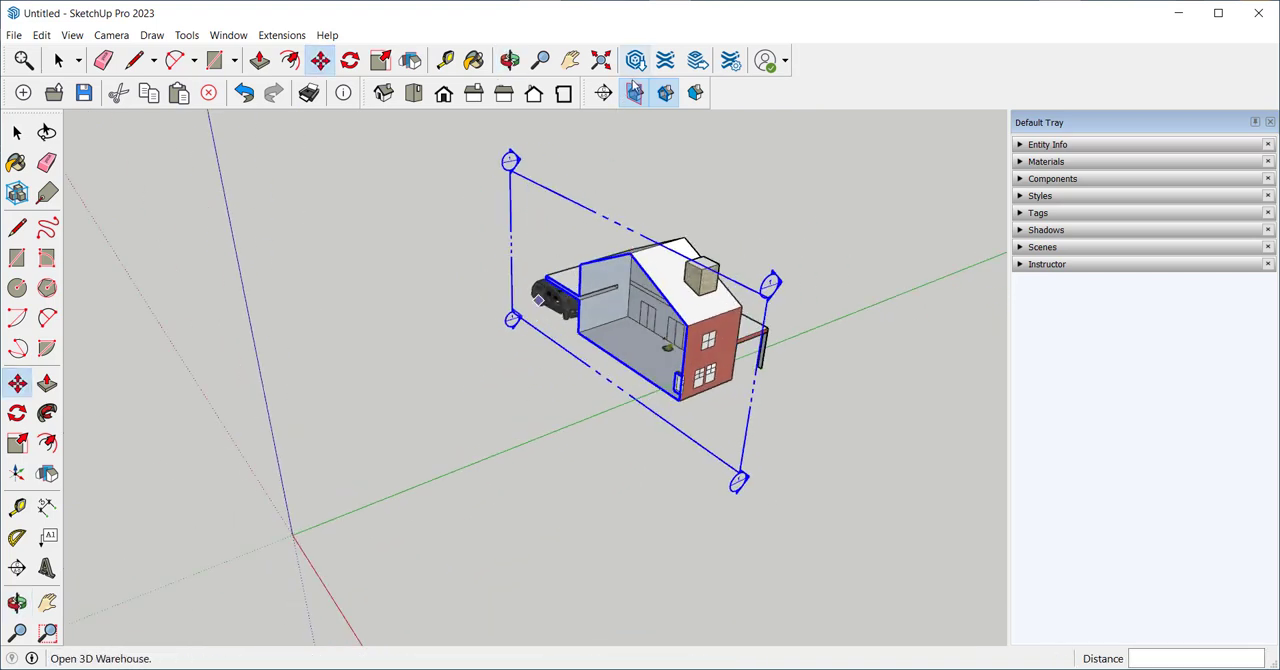
pyautogui.moveTo(634, 93)
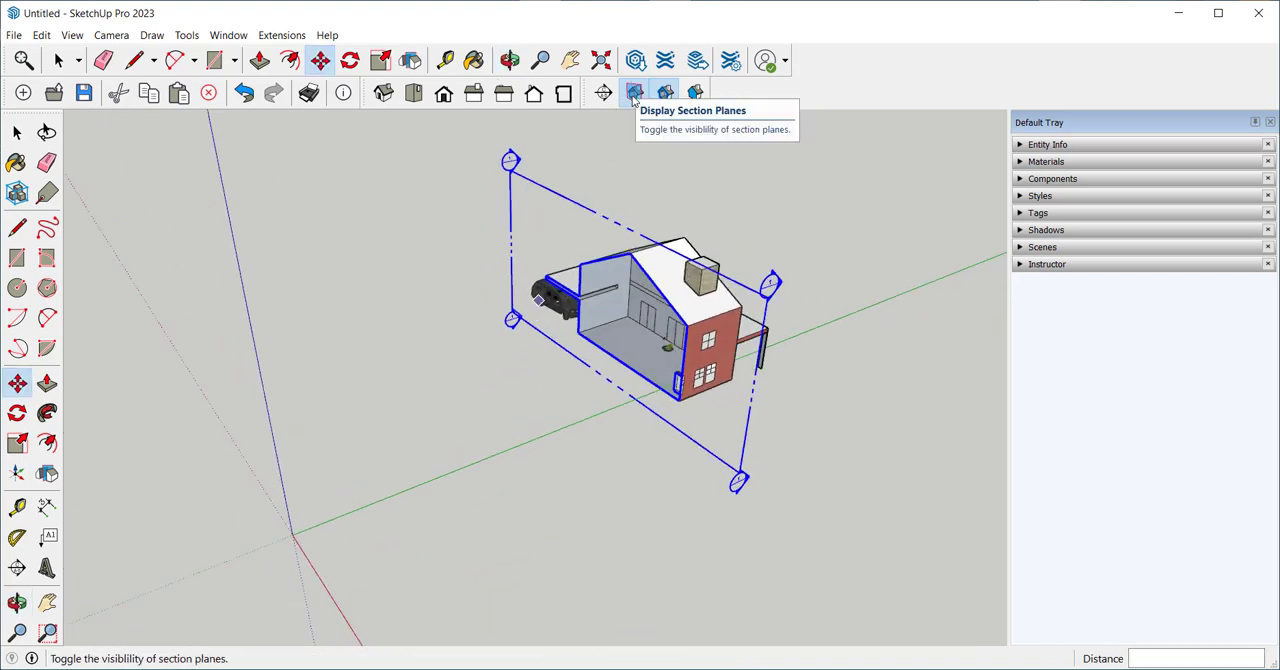
pyautogui.click(634, 92)
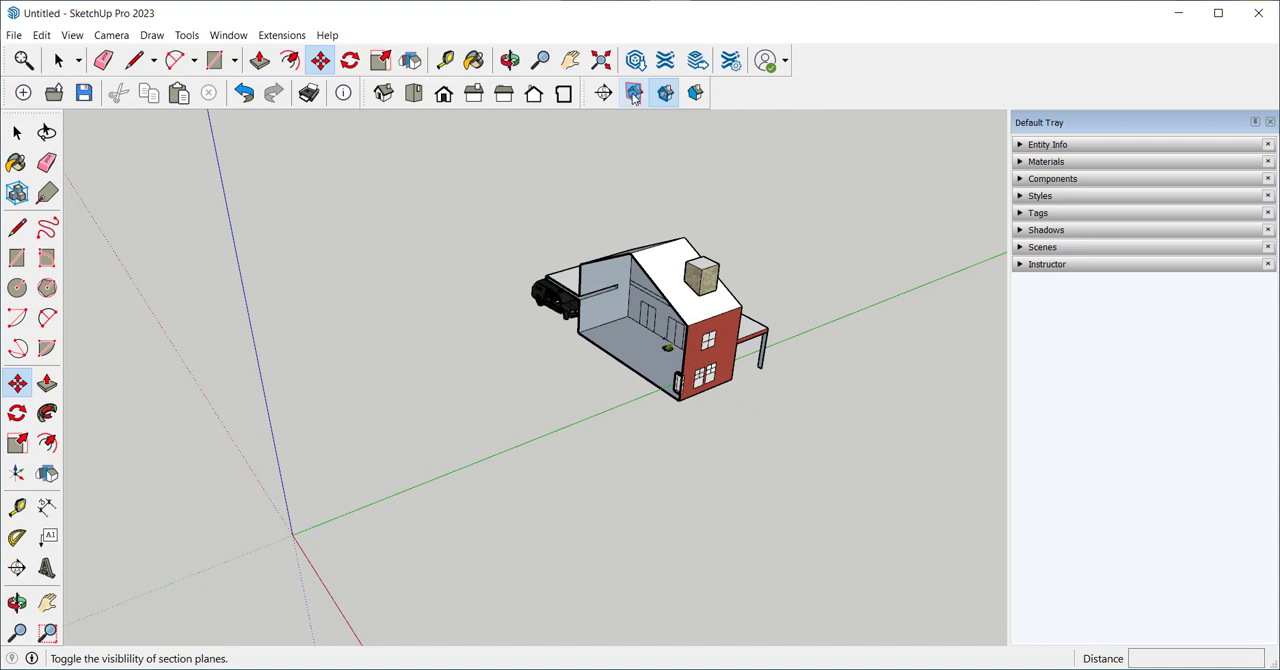
pyautogui.click(634, 93)
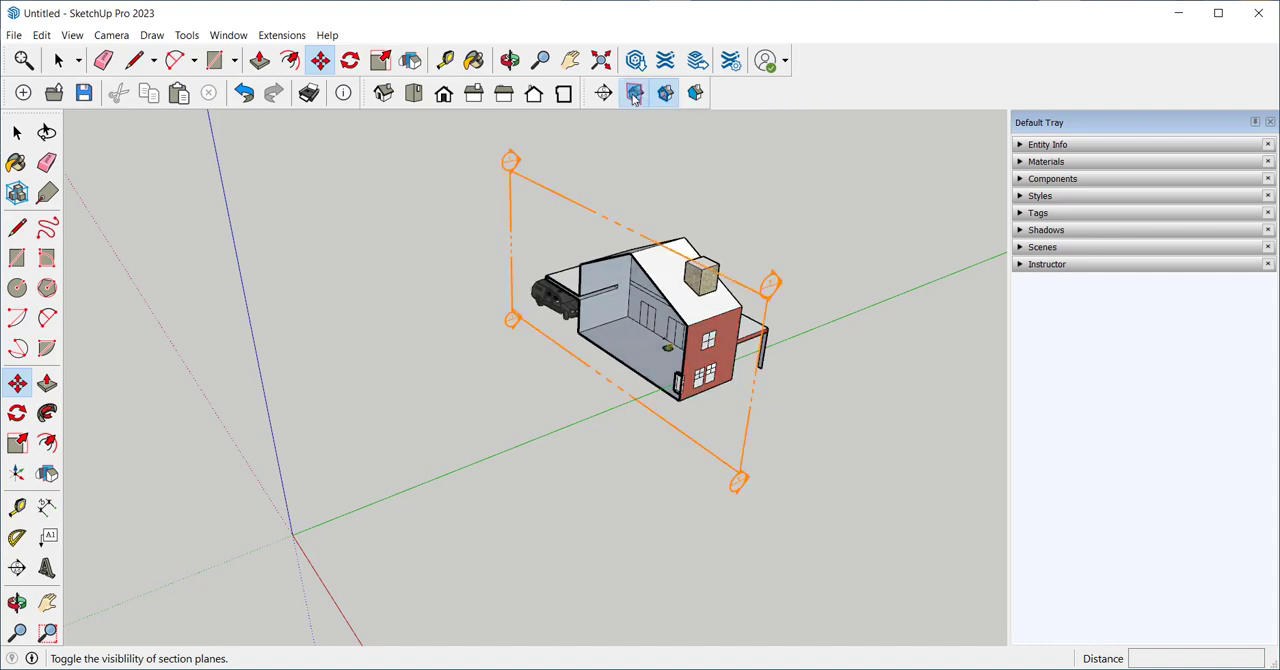
pyautogui.moveTo(665, 93)
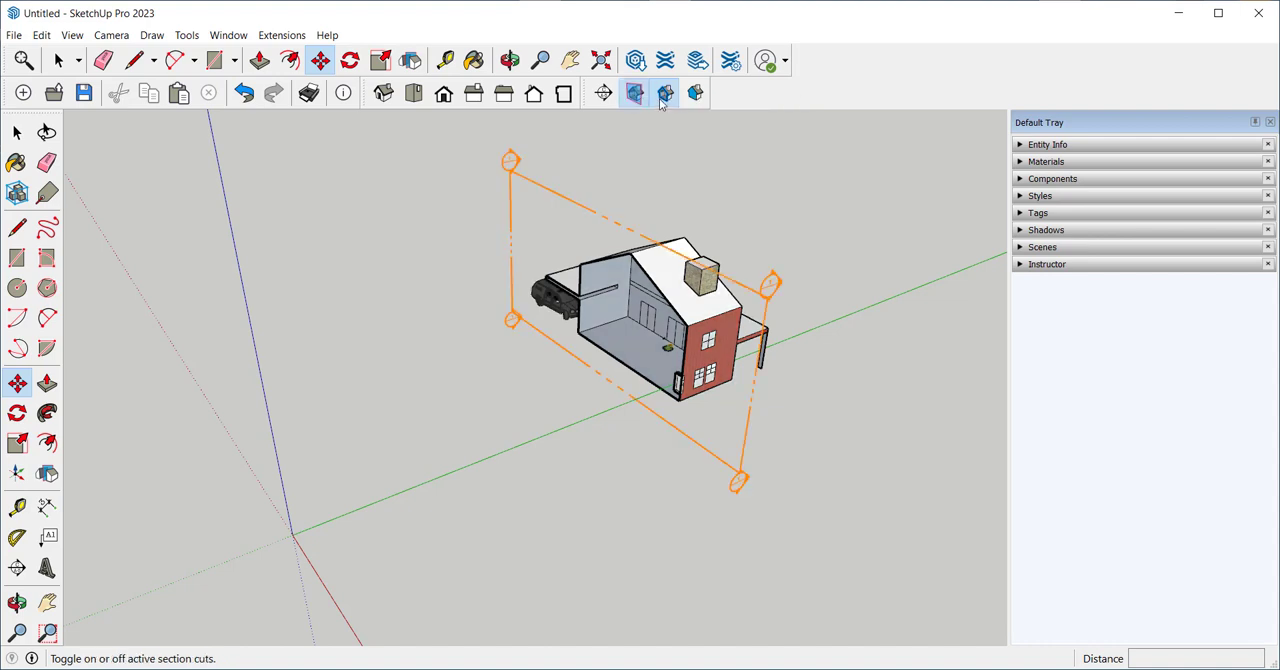
pyautogui.click(634, 93)
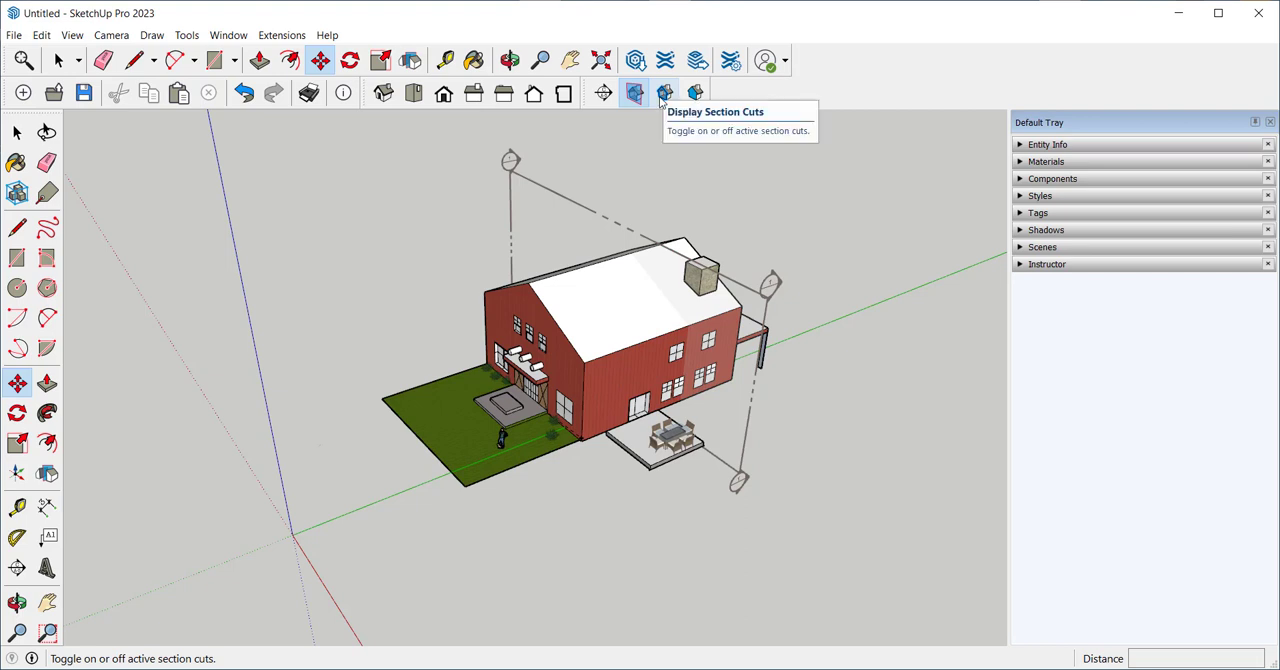
pyautogui.click(634, 93)
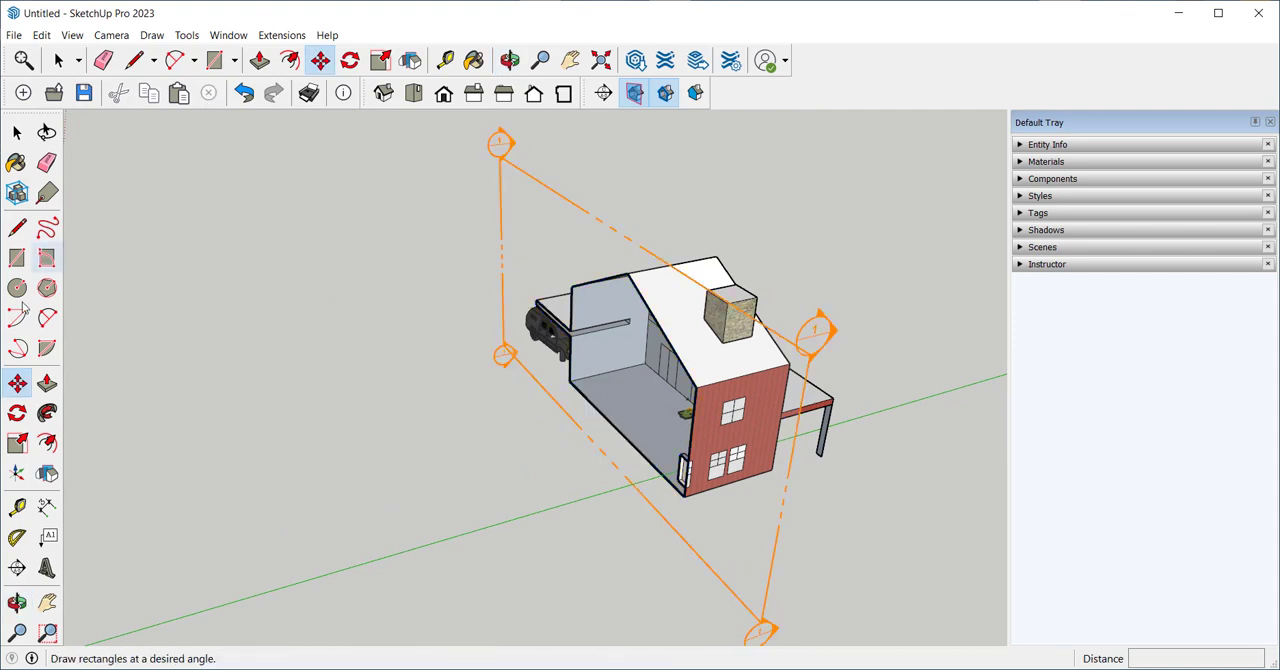
# - Rotate Section 1 about its corner so it slices the barn lengthwise
pyautogui.click(17, 413)
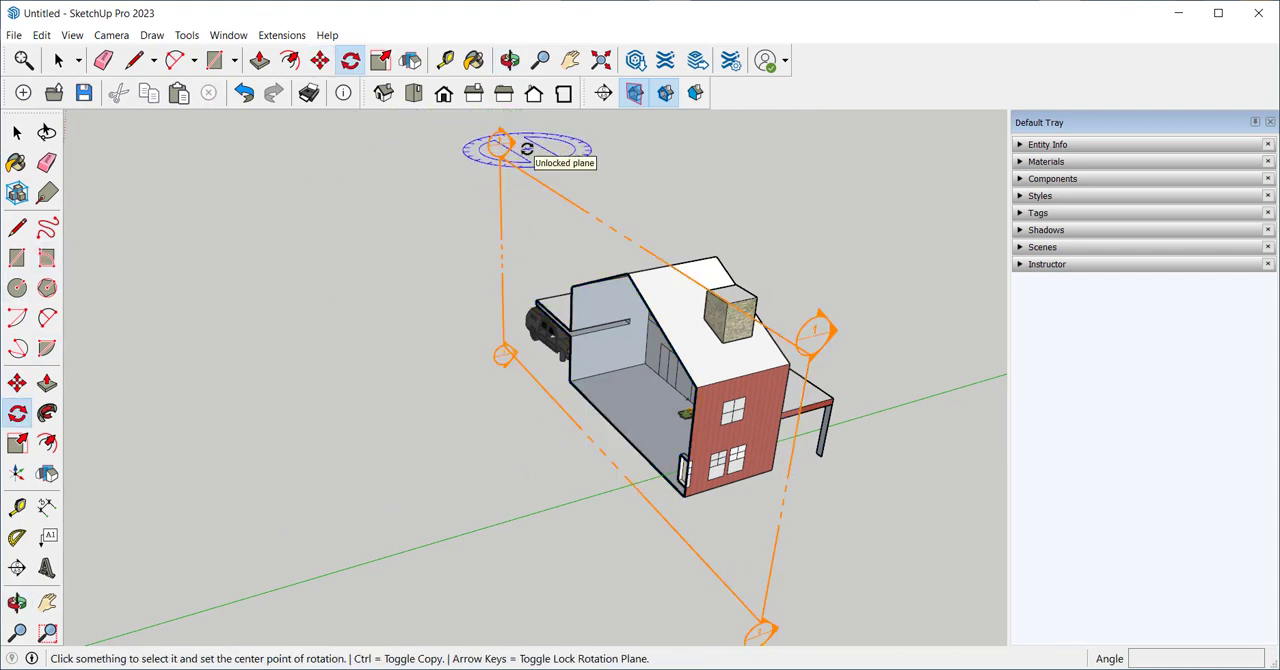
pyautogui.click(510, 155)
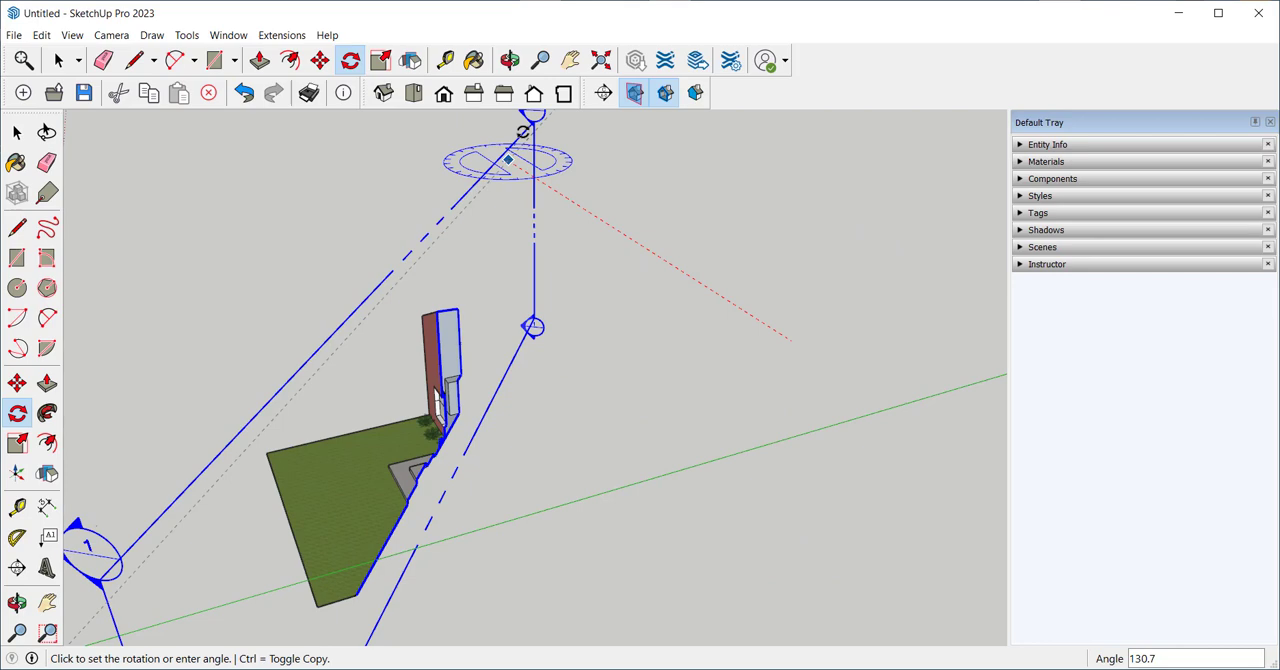
pyautogui.click(319, 61)
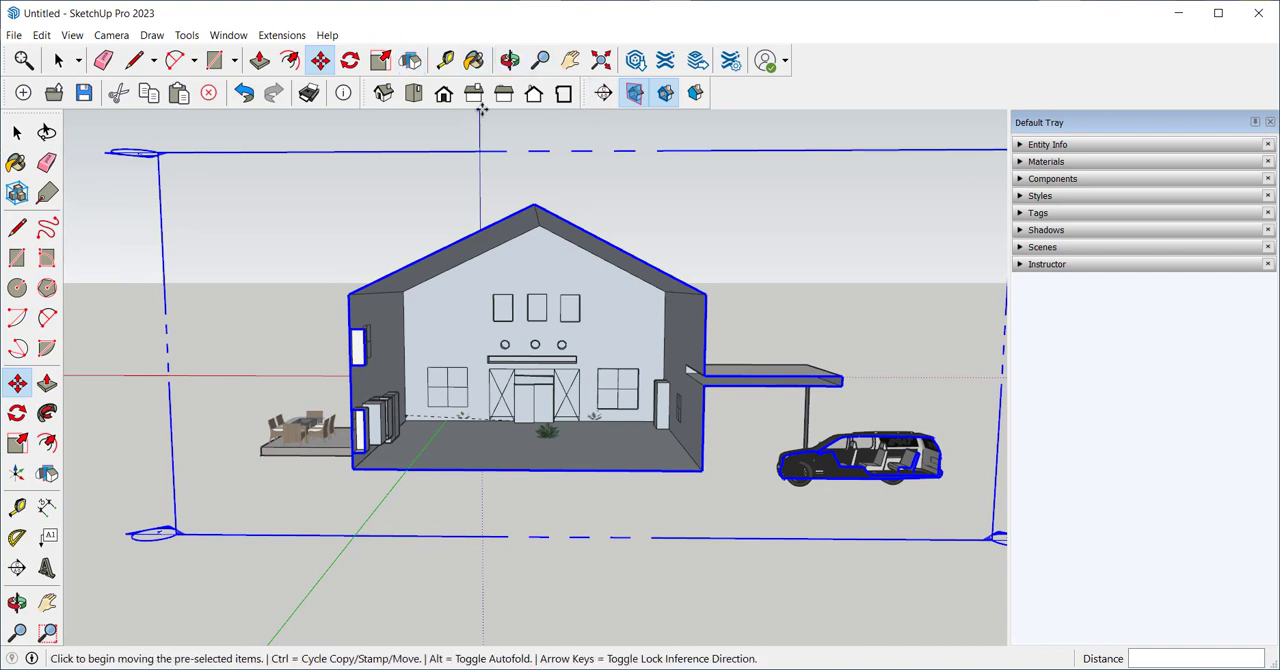
# - View the cut barn from Front, Right and Back, then switch to Parallel Projection
pyautogui.click(443, 93)
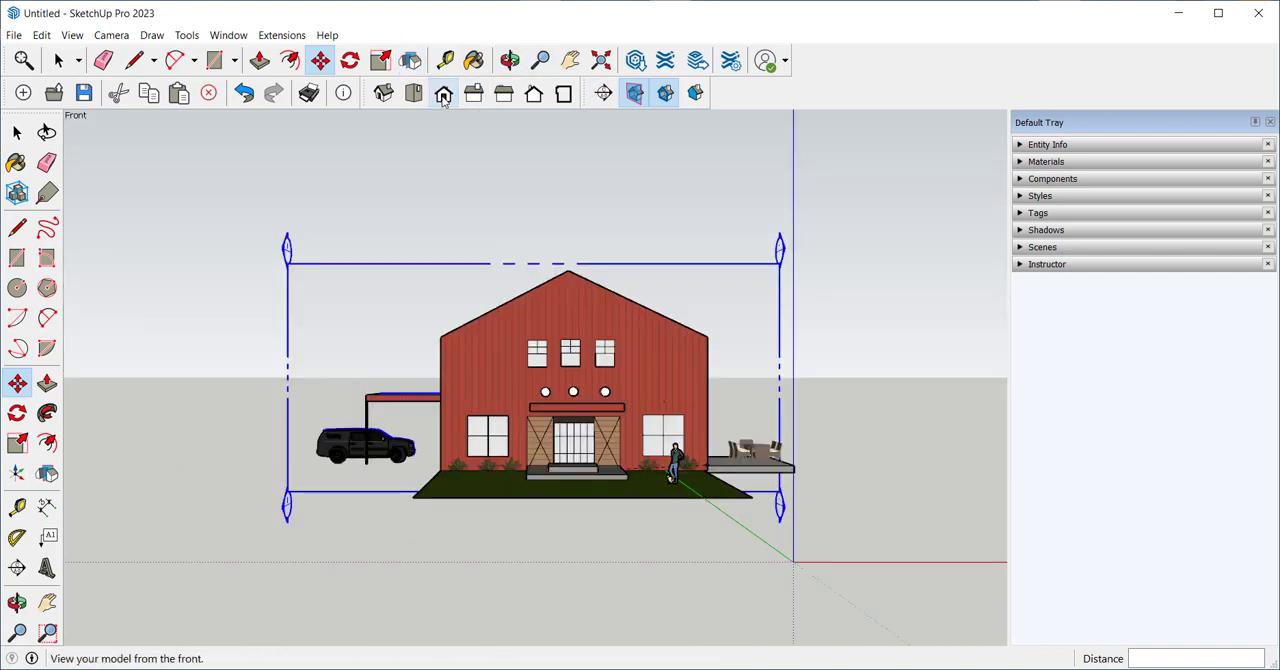
pyautogui.click(504, 93)
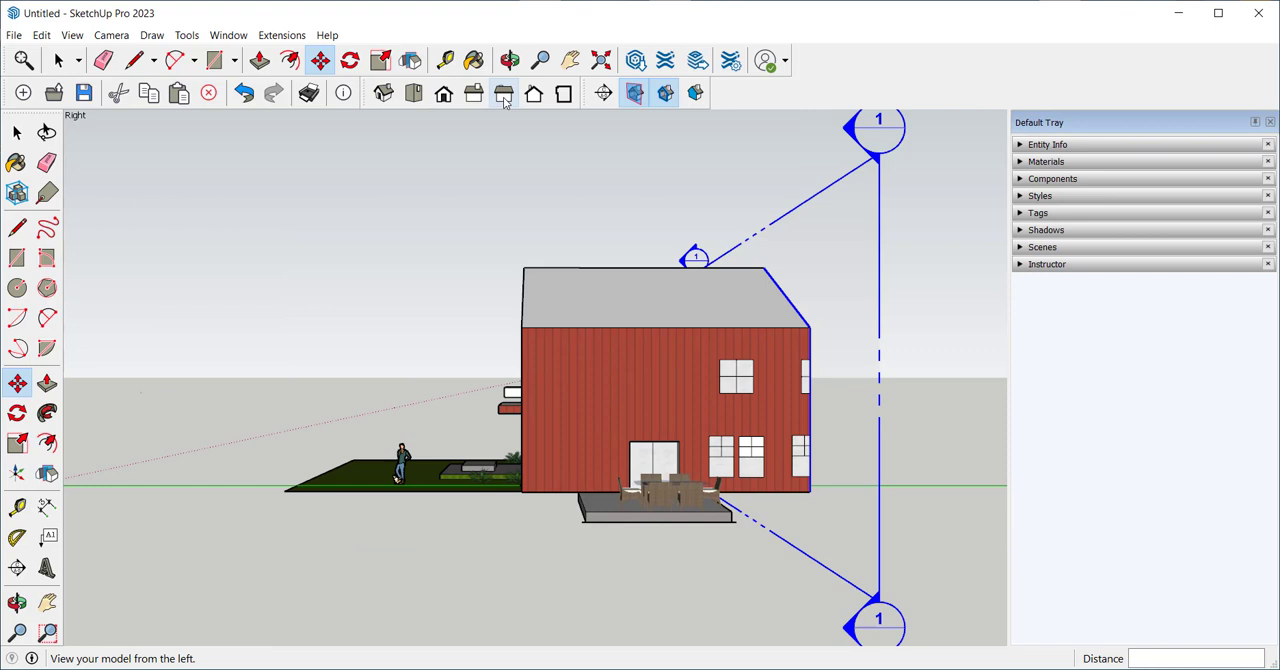
pyautogui.click(533, 93)
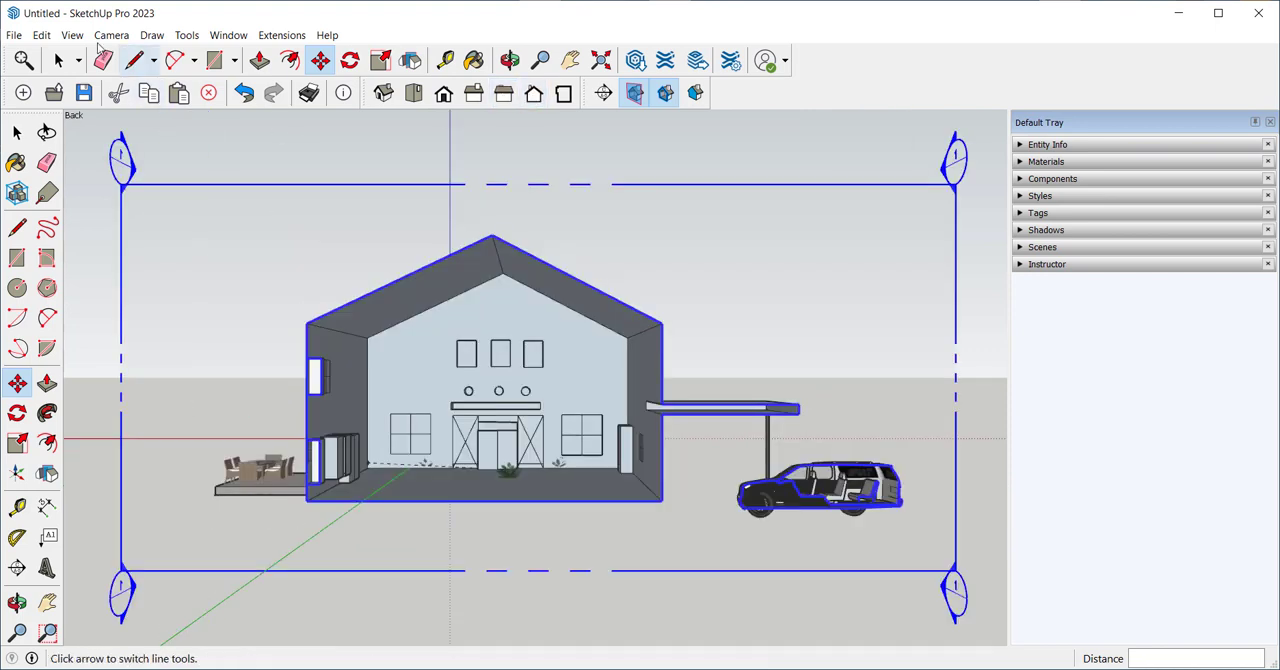
pyautogui.click(71, 35)
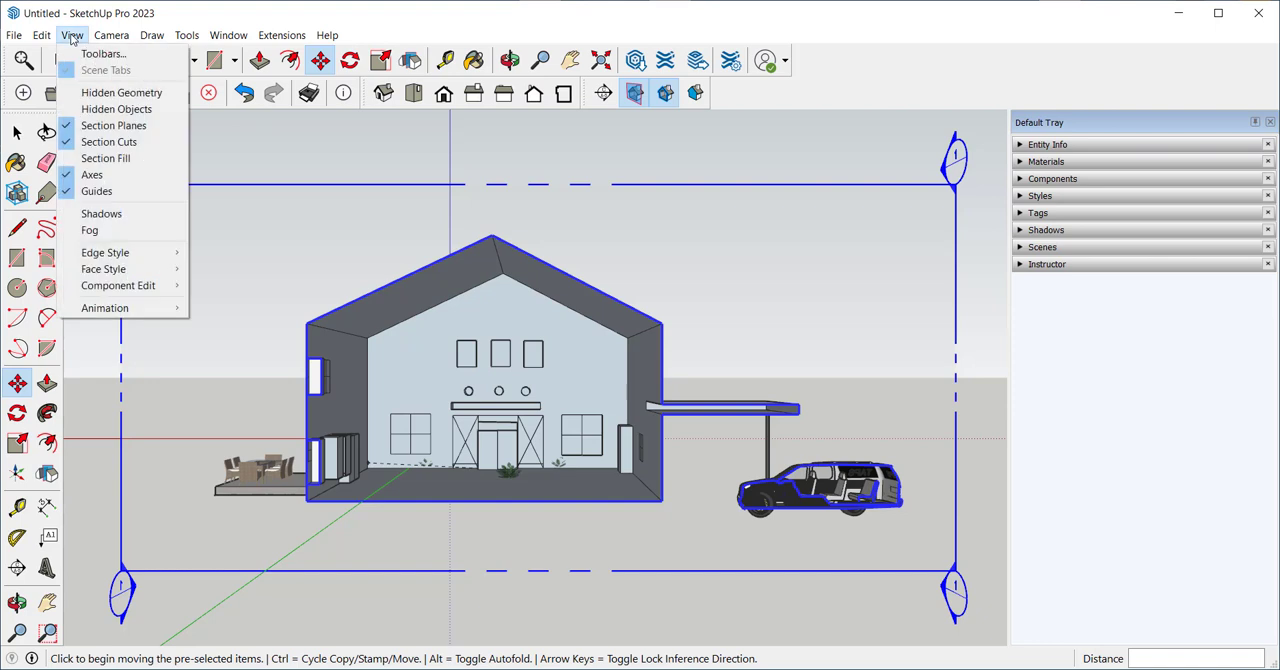
pyautogui.click(111, 35)
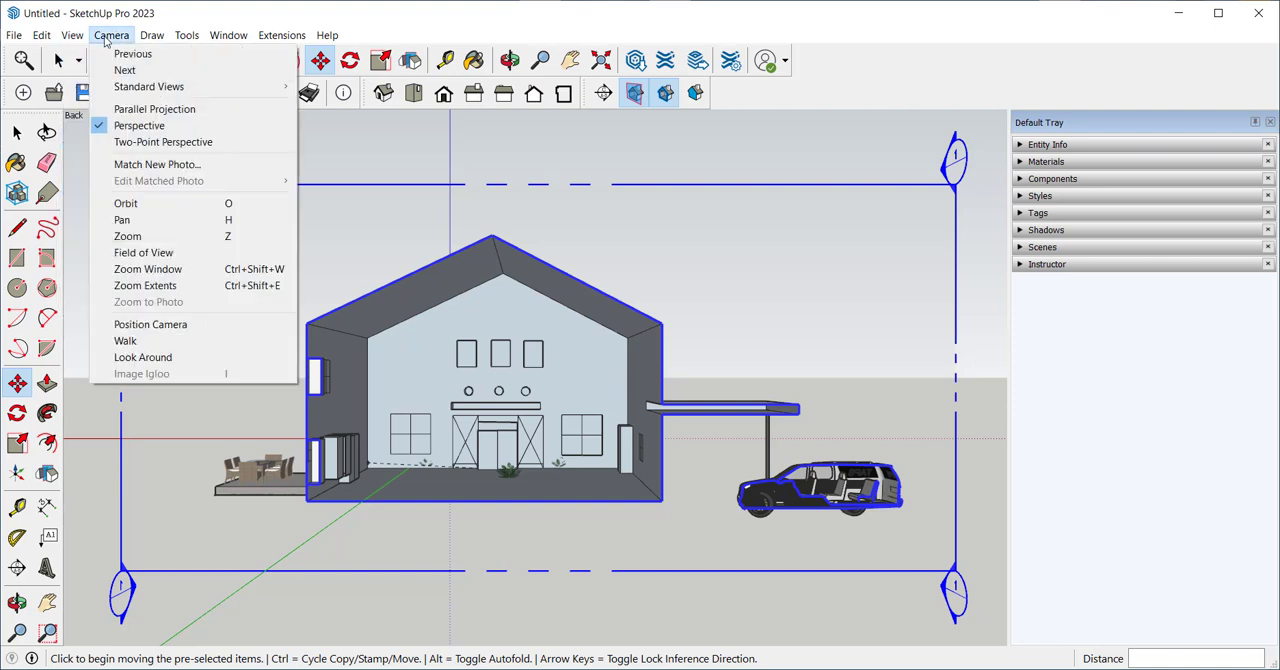
pyautogui.click(154, 108)
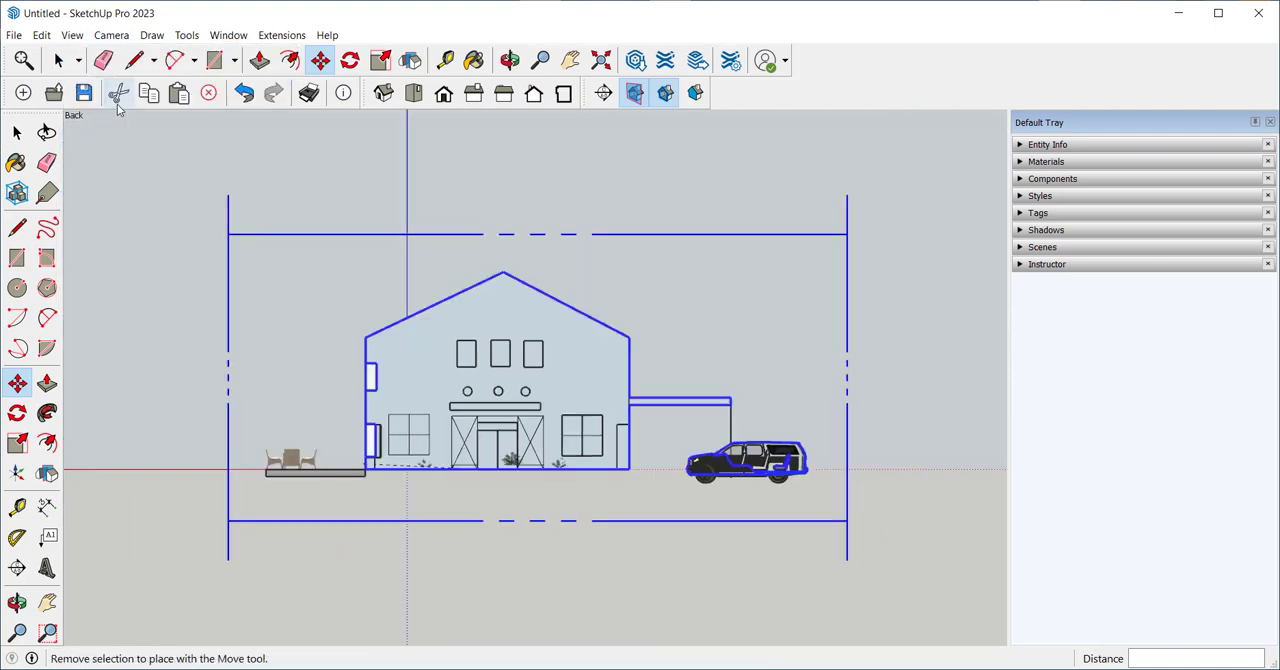
pyautogui.moveTo(178, 93)
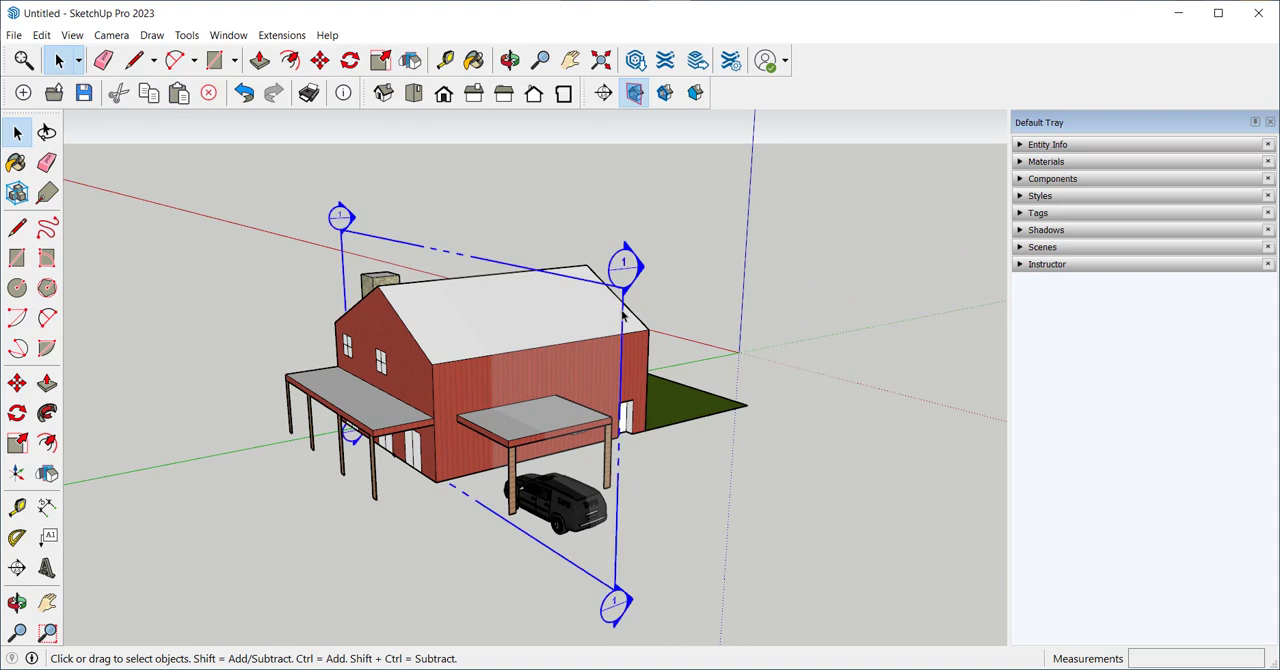
# - Create a group from Section 1's slice via the section plane's context menu
pyautogui.rightClick(623, 315)
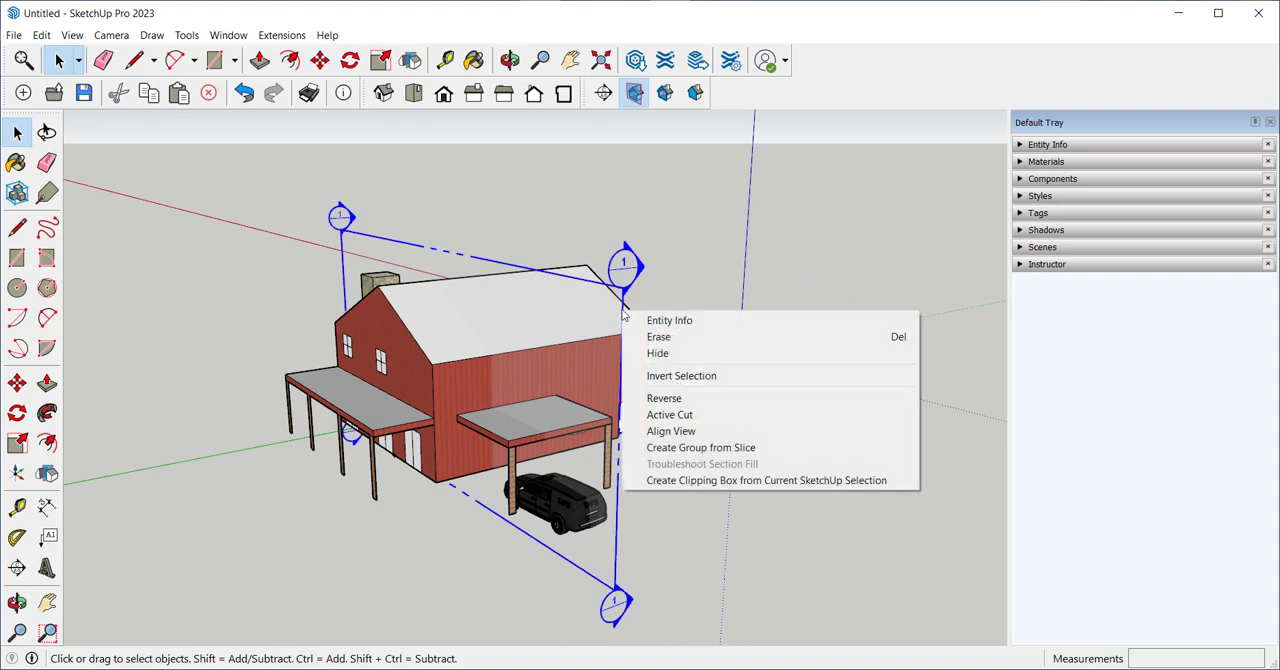
pyautogui.moveTo(684, 447)
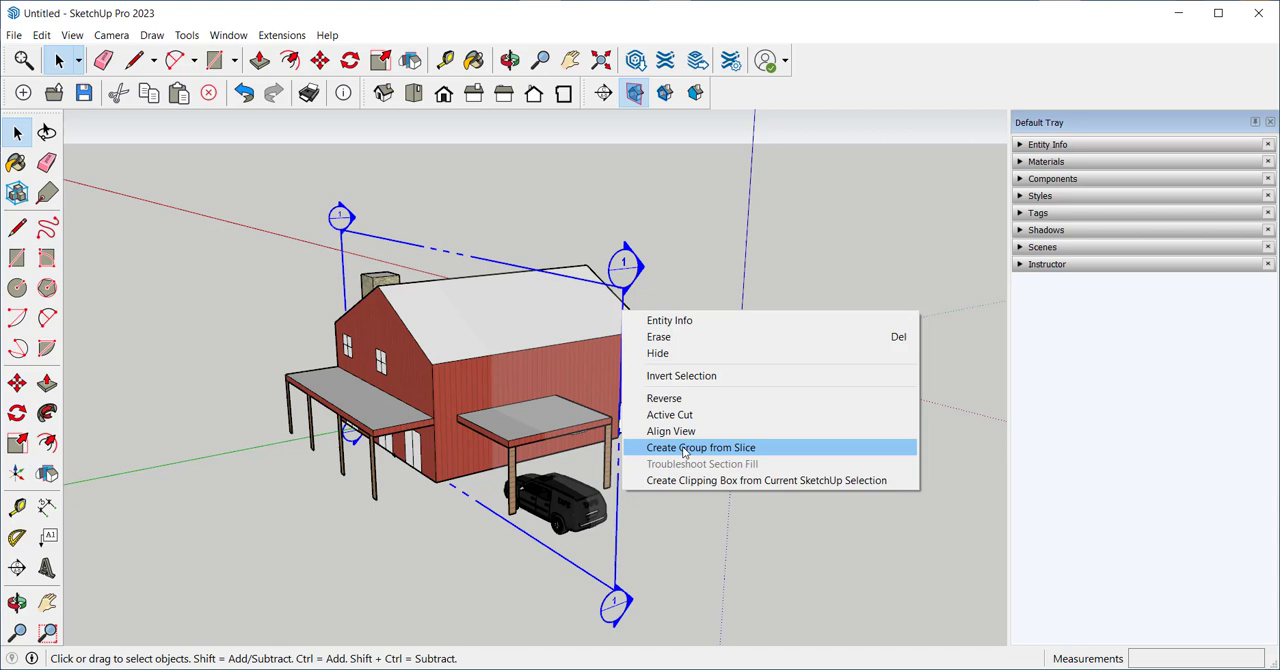
pyautogui.click(700, 447)
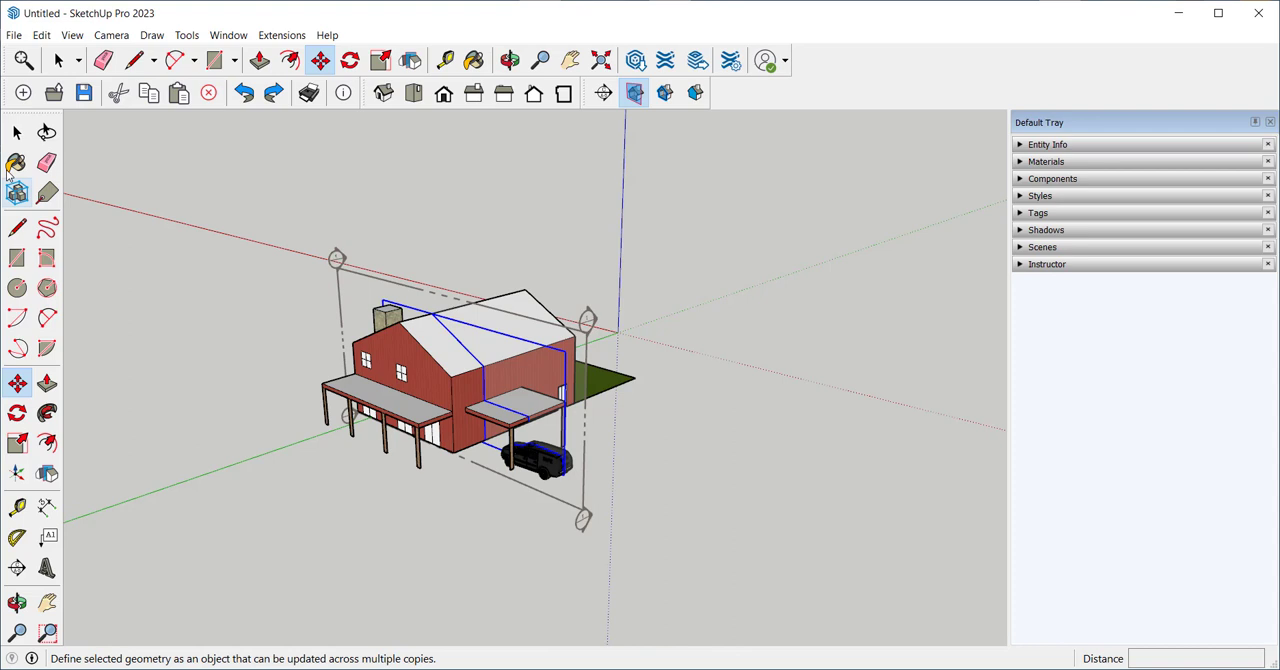
pyautogui.click(16, 132)
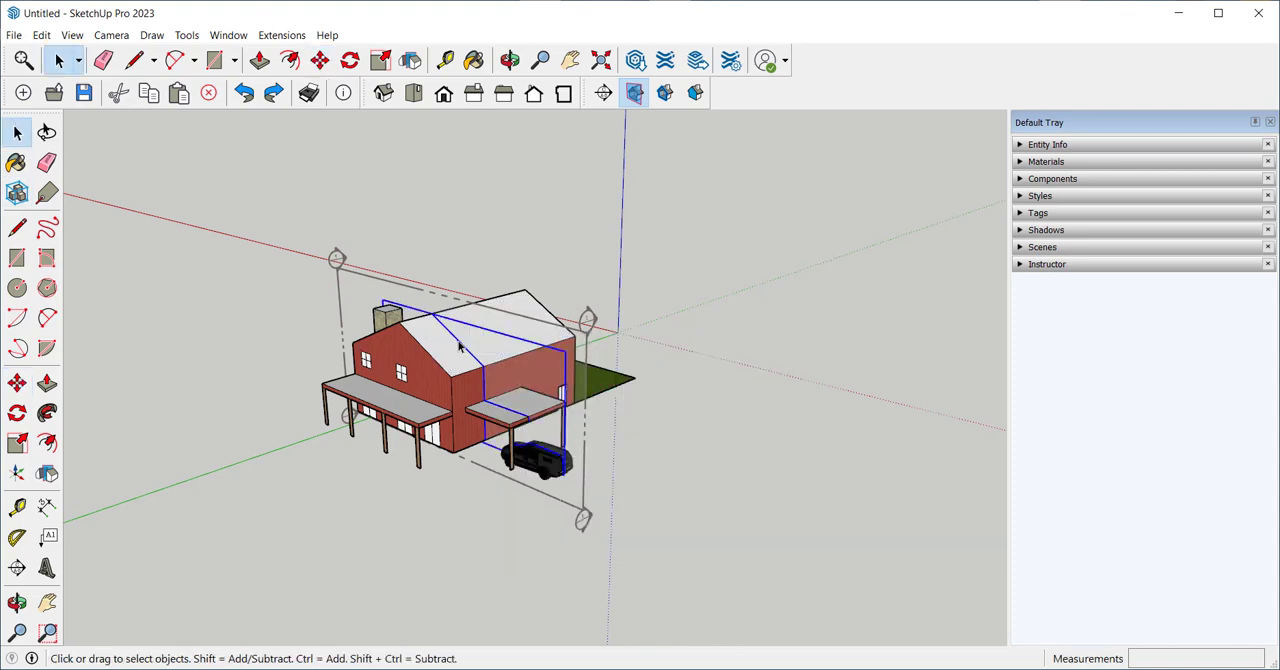
pyautogui.rightClick(460, 345)
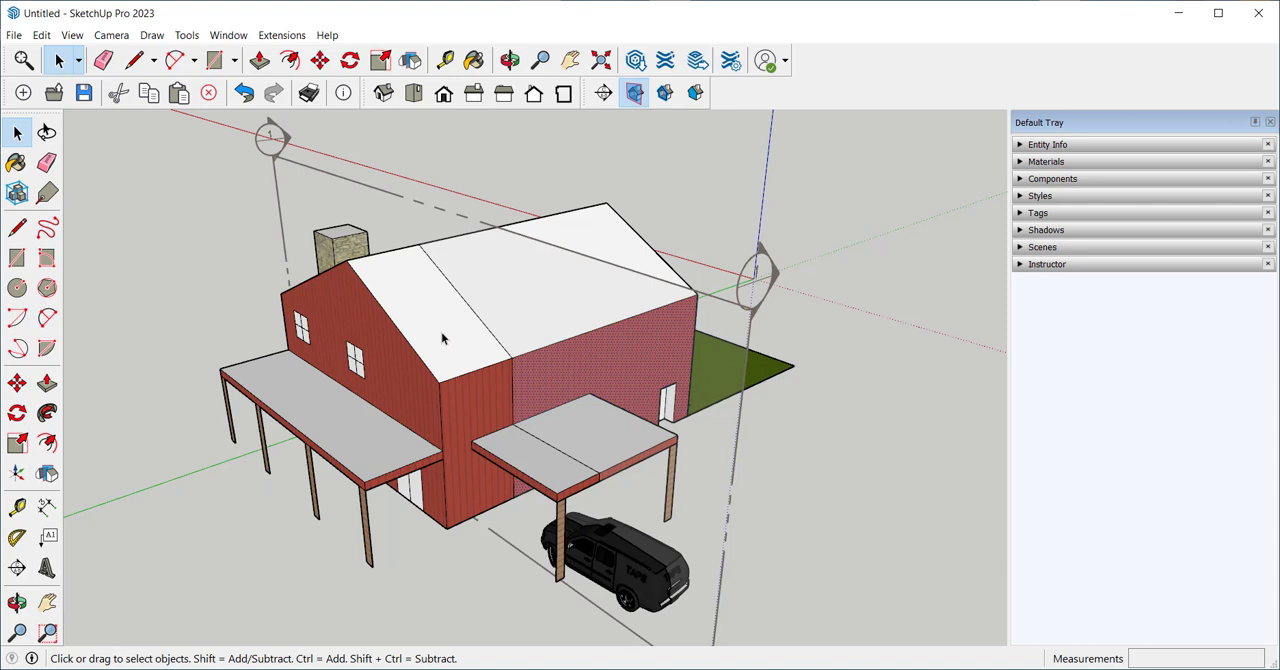
pyautogui.click(440, 300)
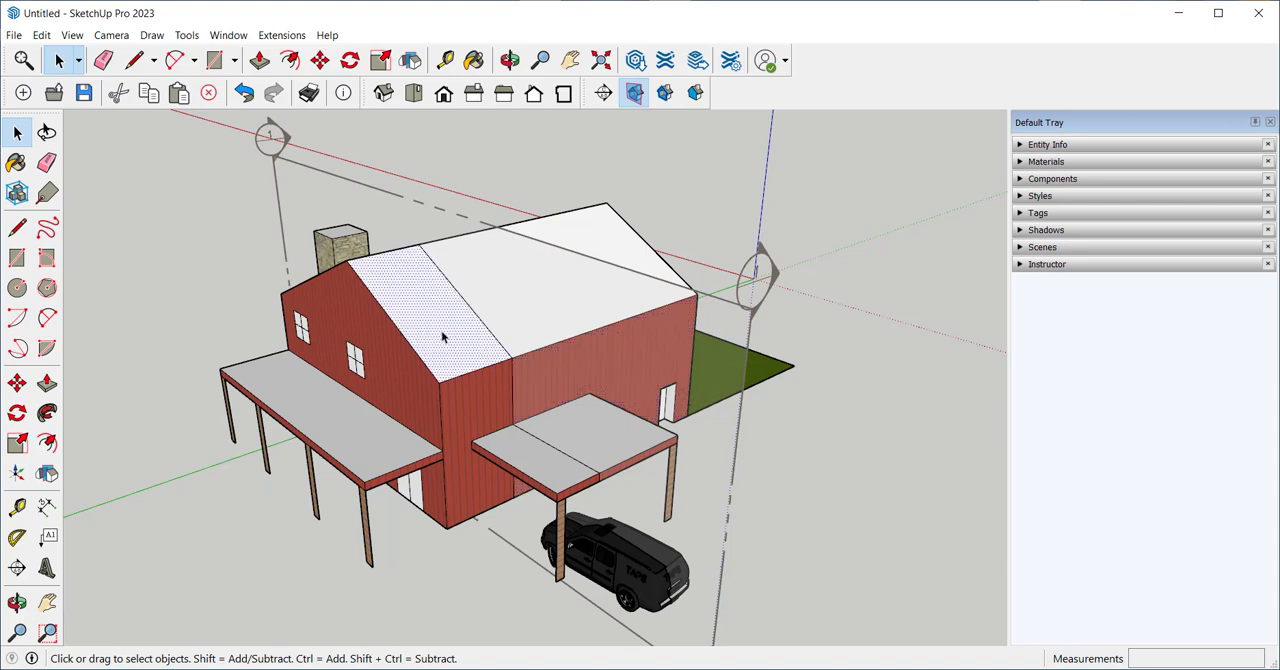
pyautogui.click(420, 310)
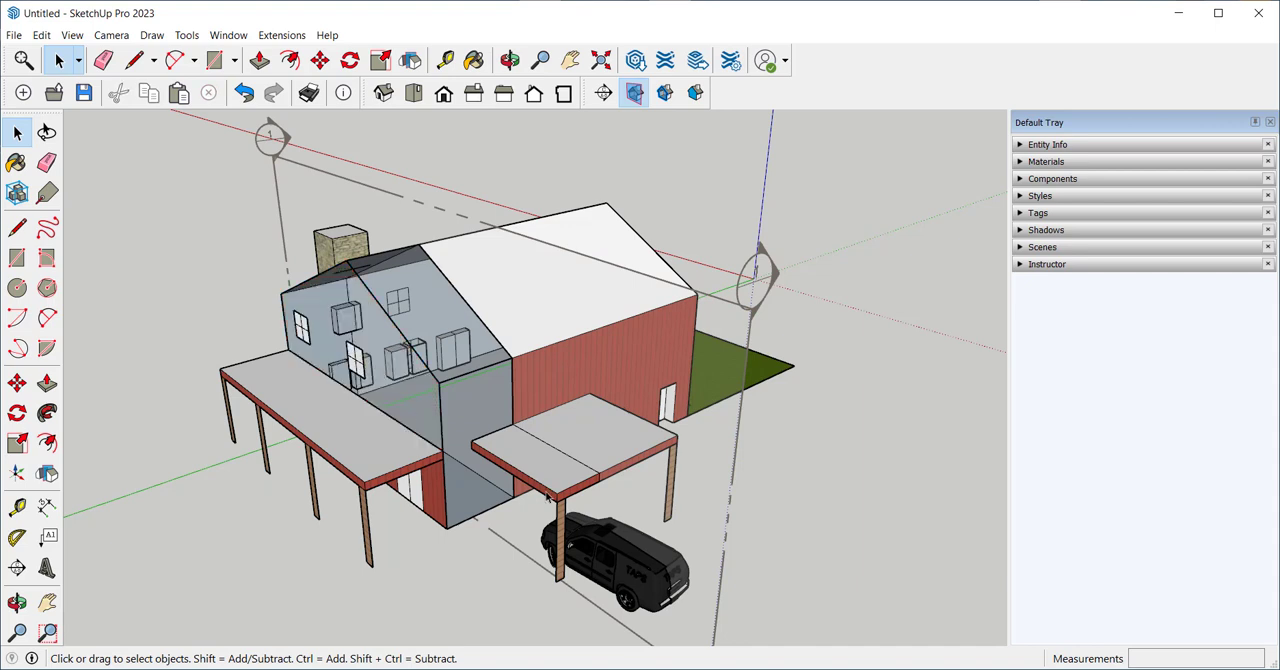
pyautogui.click(245, 92)
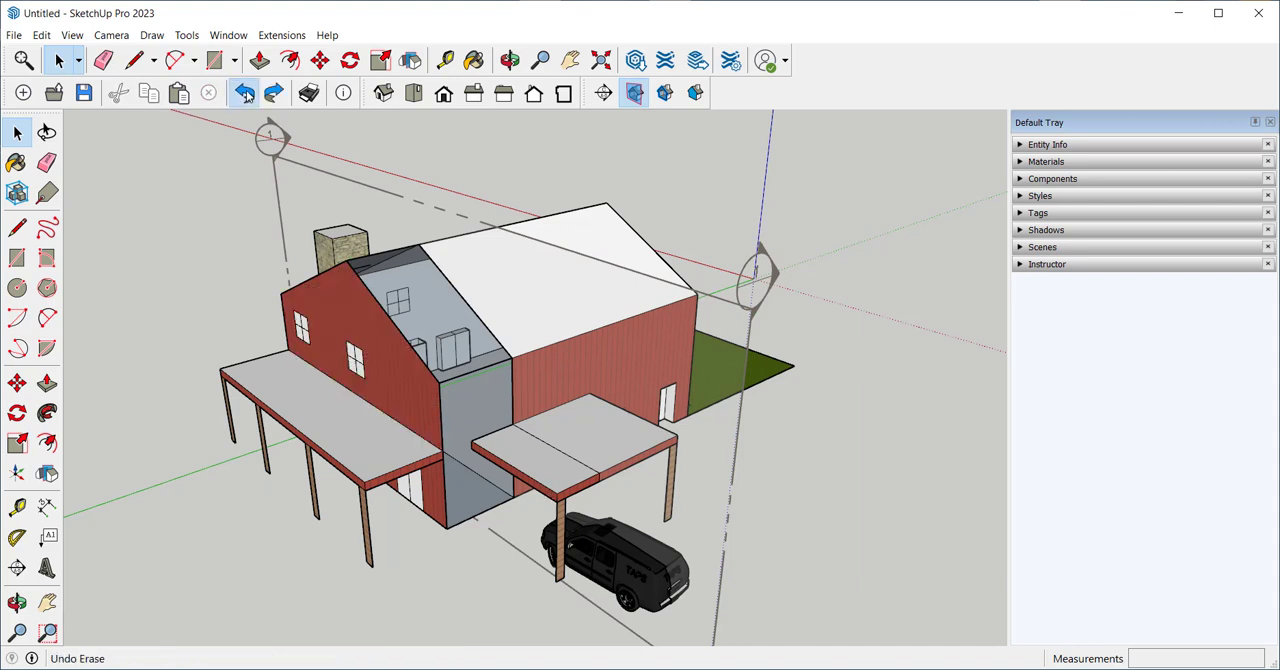
pyautogui.click(510, 60)
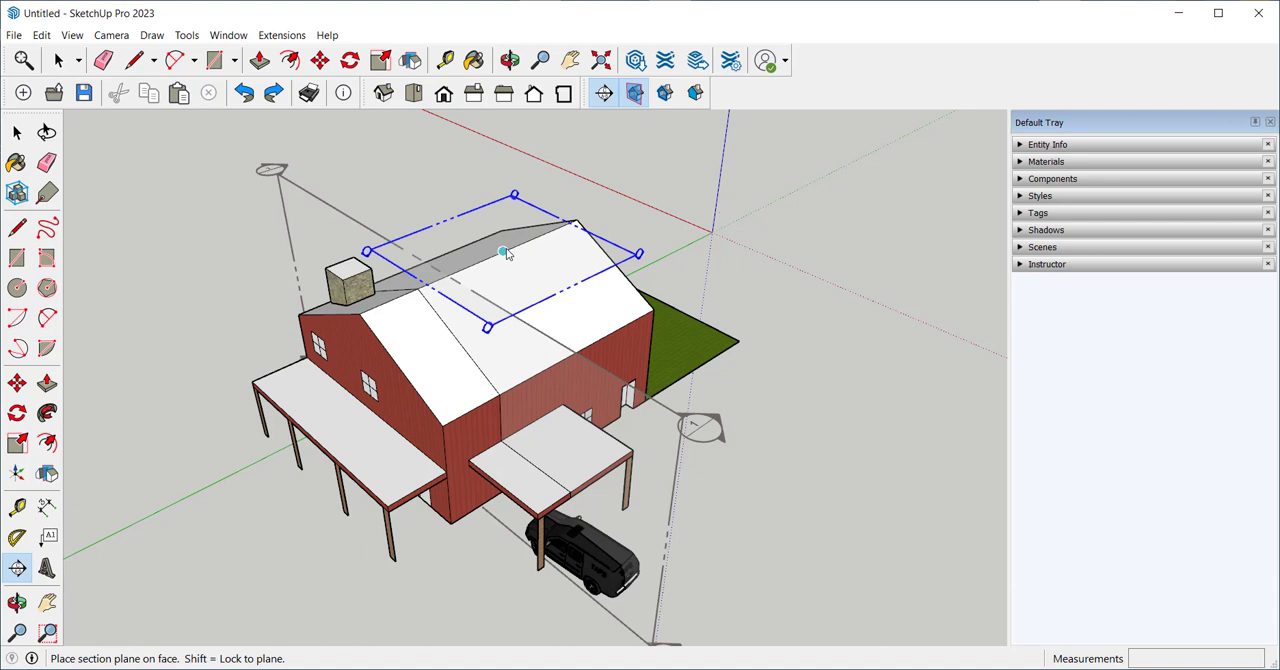
# - Place Section 2 on the roof, lower it through the walls, and orbit to inspect
pyautogui.click(505, 253)
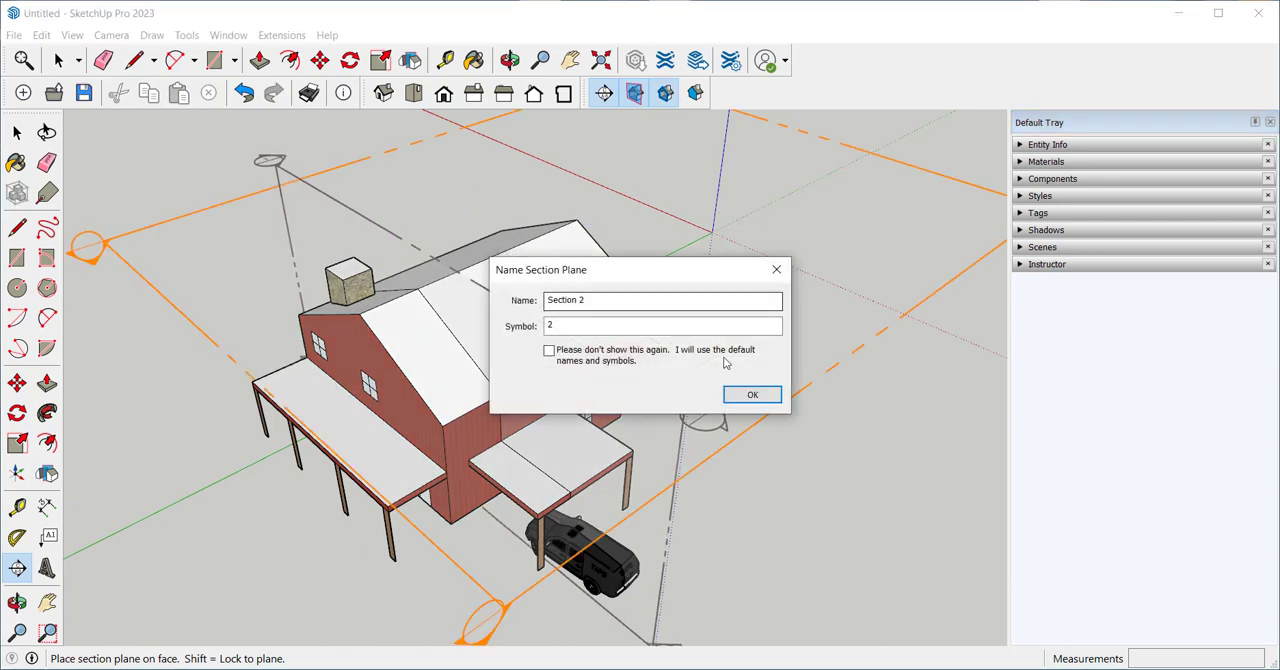
pyautogui.click(752, 394)
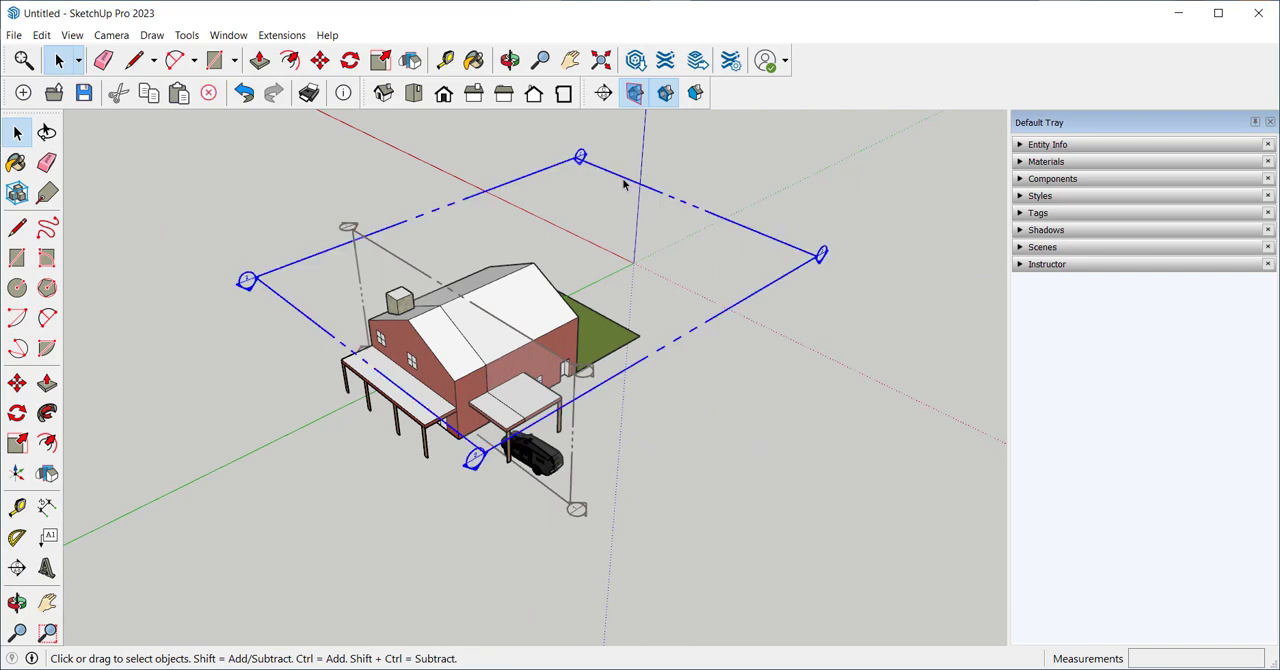
pyautogui.click(319, 61)
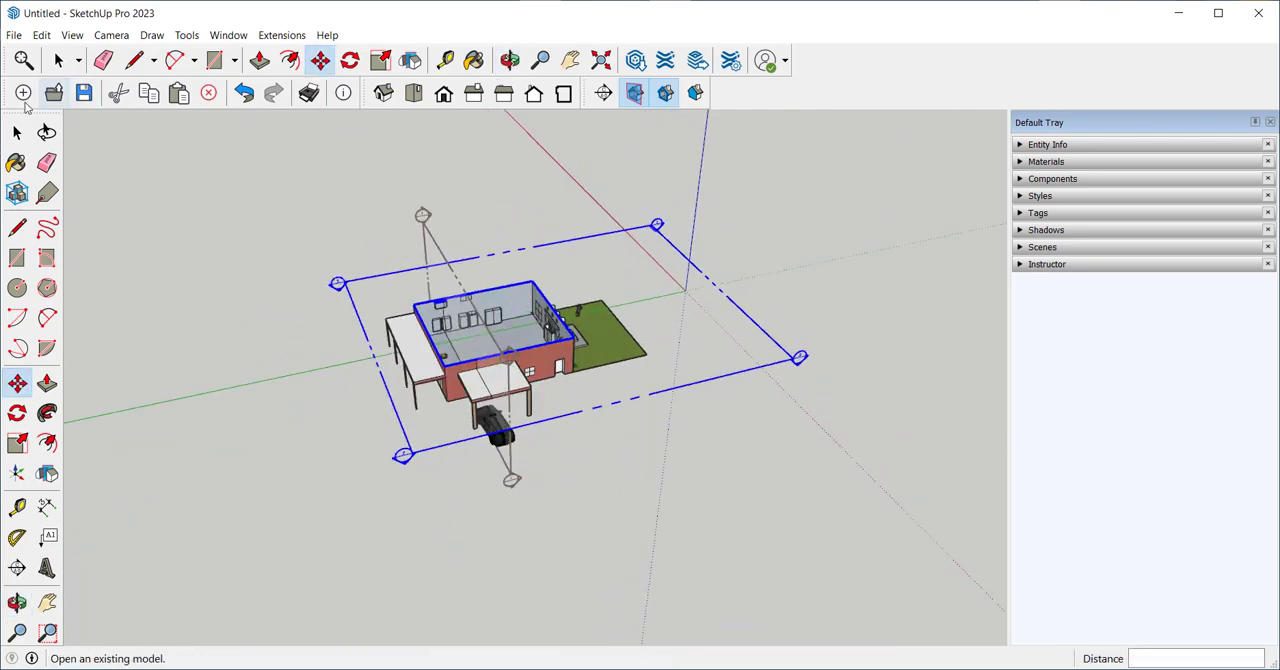
pyautogui.click(15, 133)
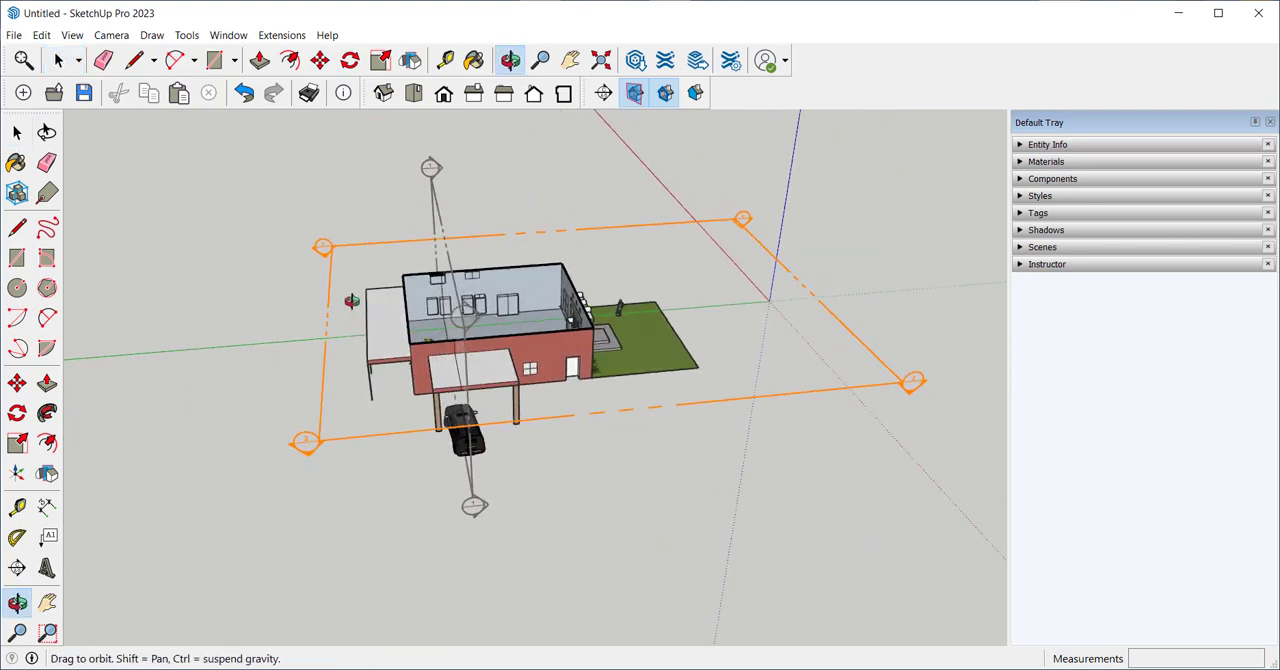
pyautogui.click(16, 133)
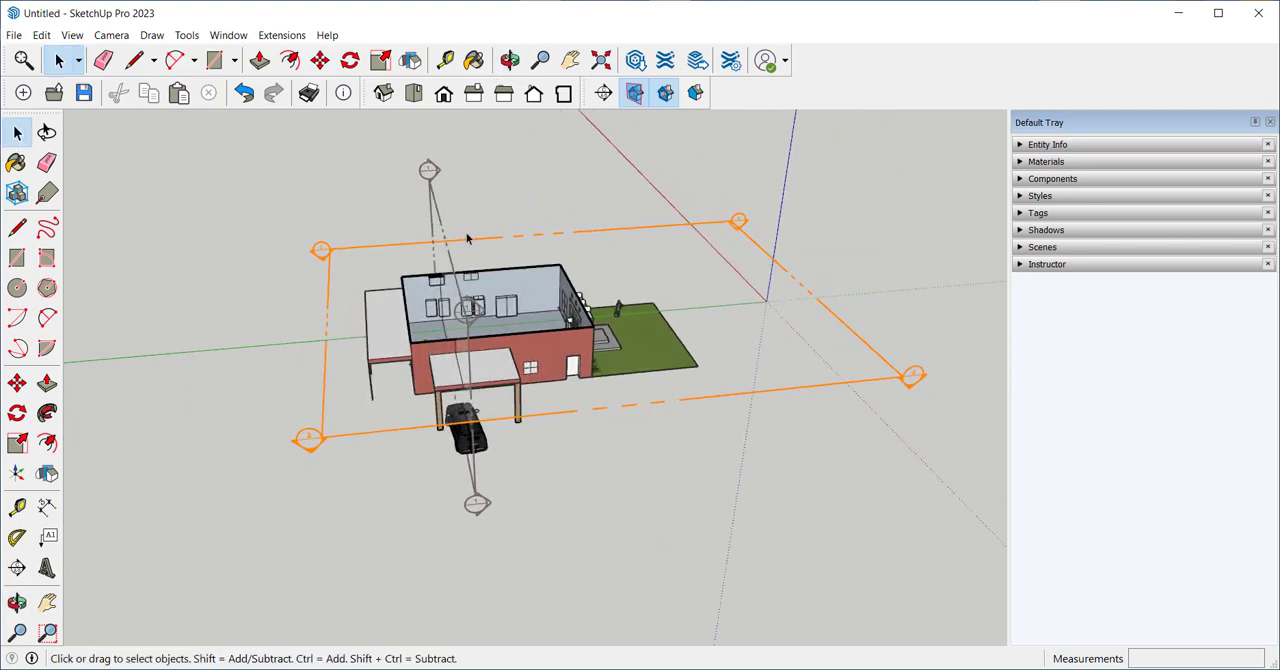
pyautogui.click(510, 61)
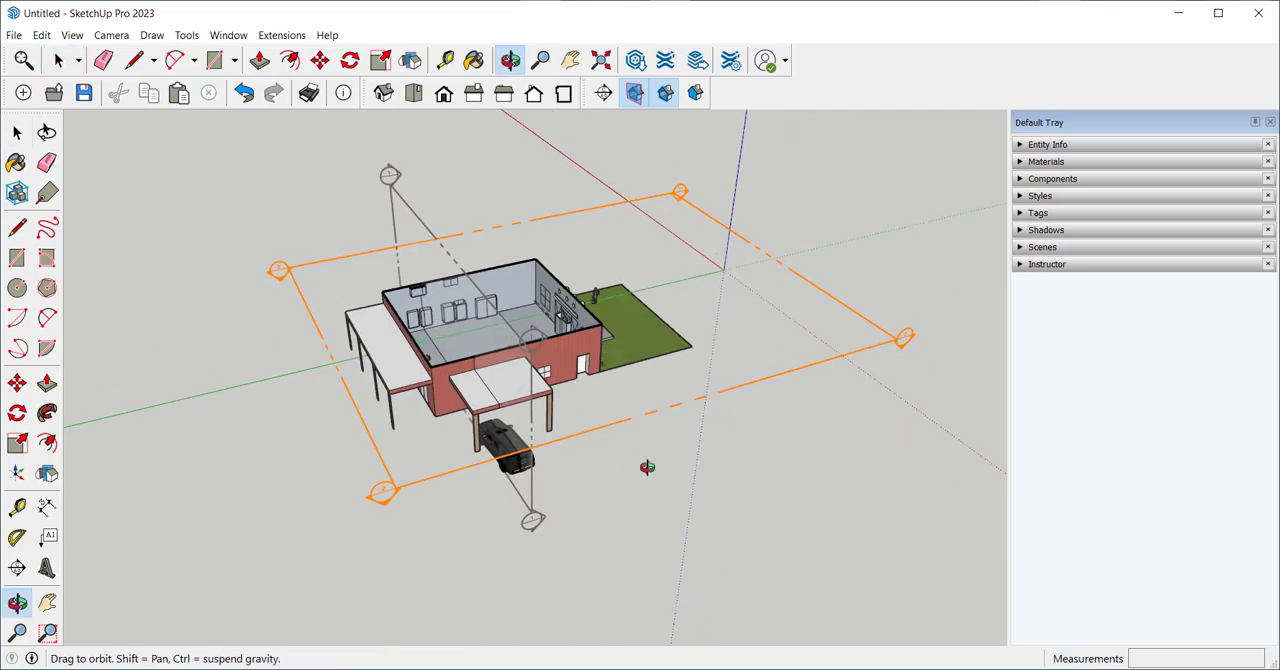